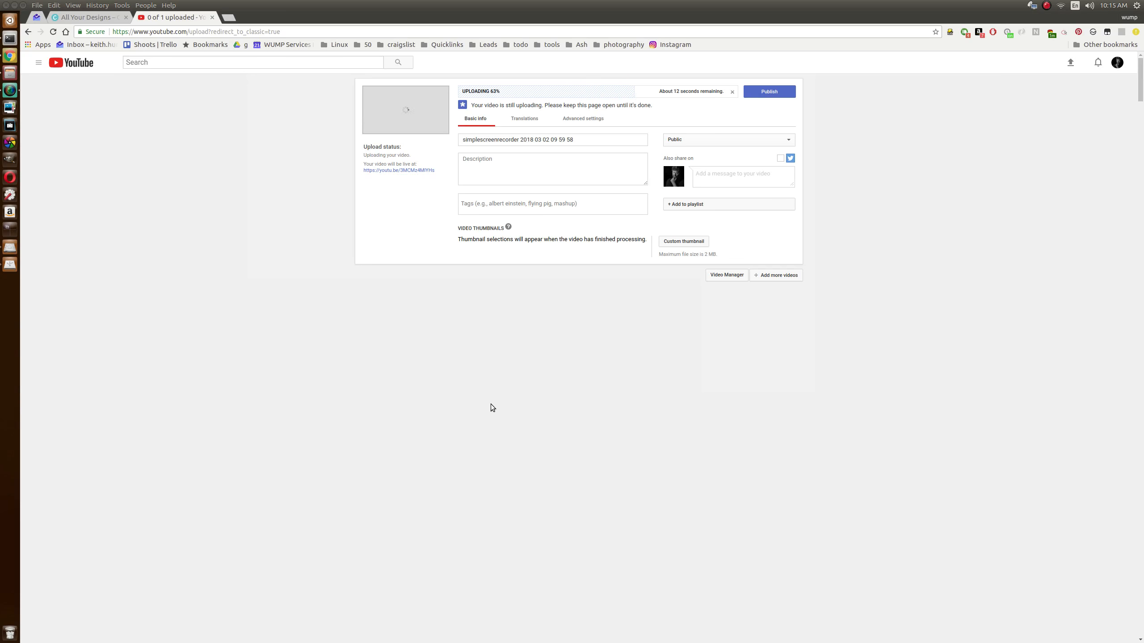
pyautogui.moveTo(488, 357)
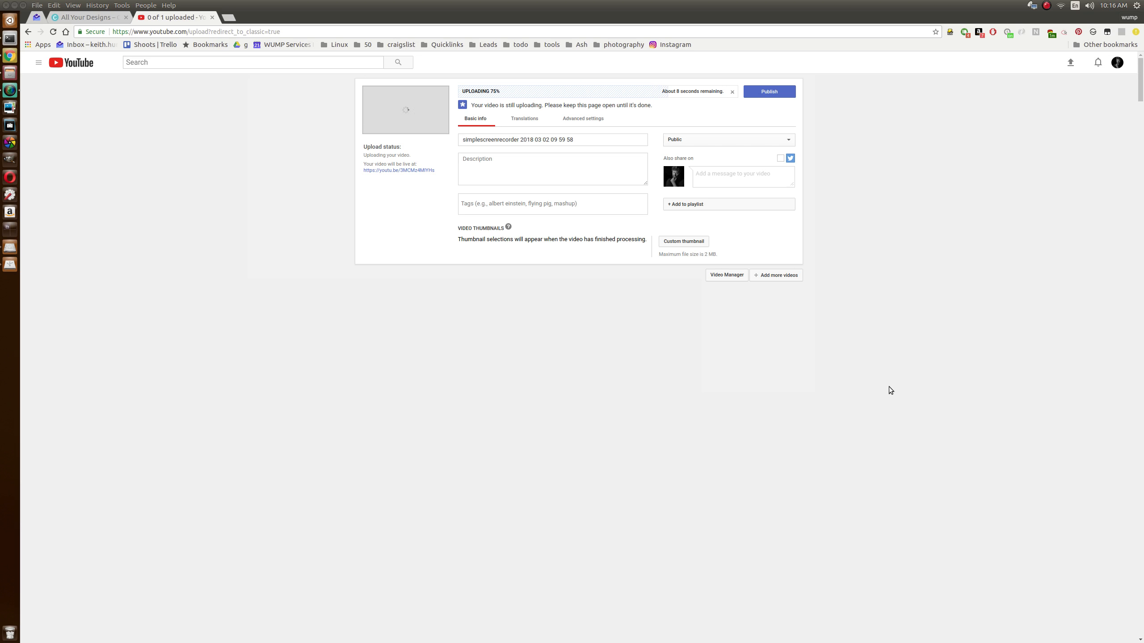
pyautogui.moveTo(910, 402)
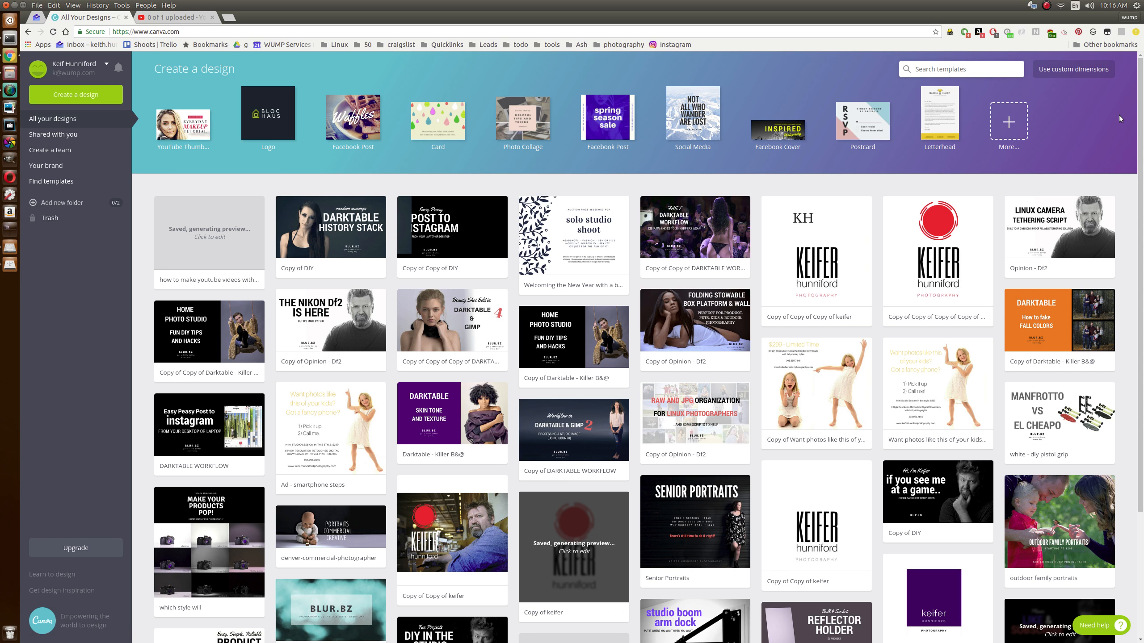
# Search templates for 'yout' and start a blank YouTube Thumbnail design
pyautogui.write('youtu')
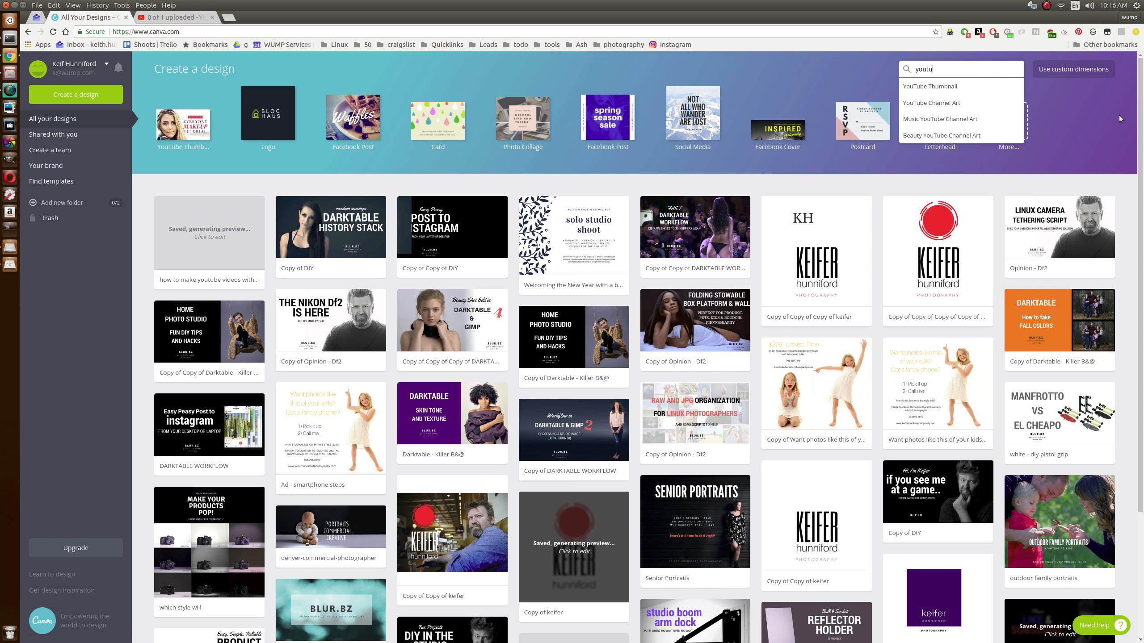
pyautogui.click(931, 86)
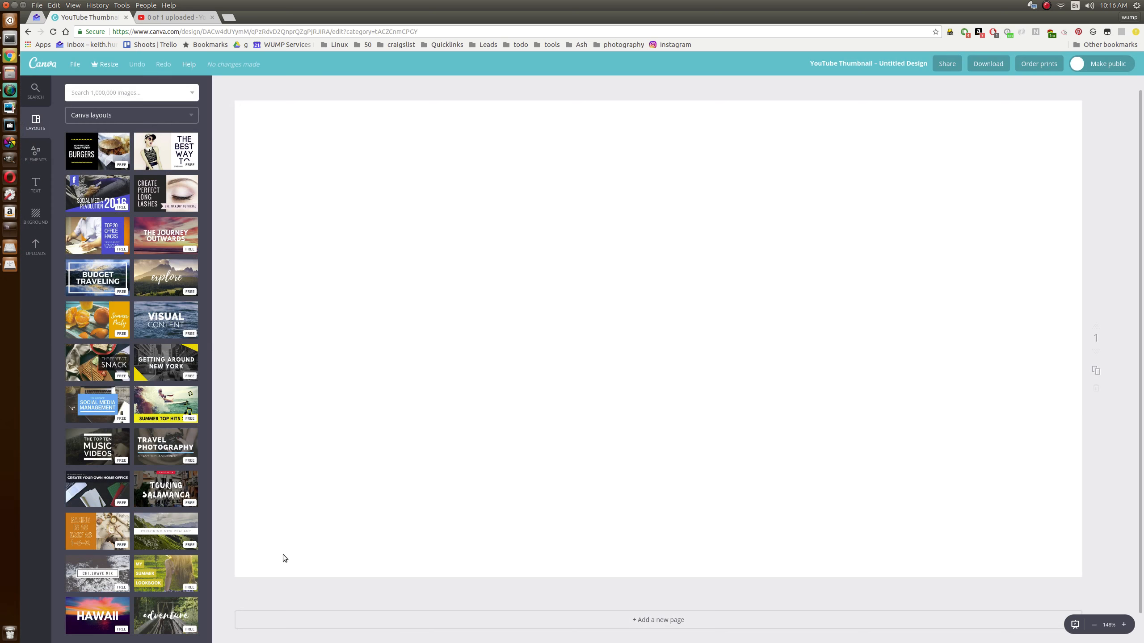
pyautogui.moveTo(523, 343)
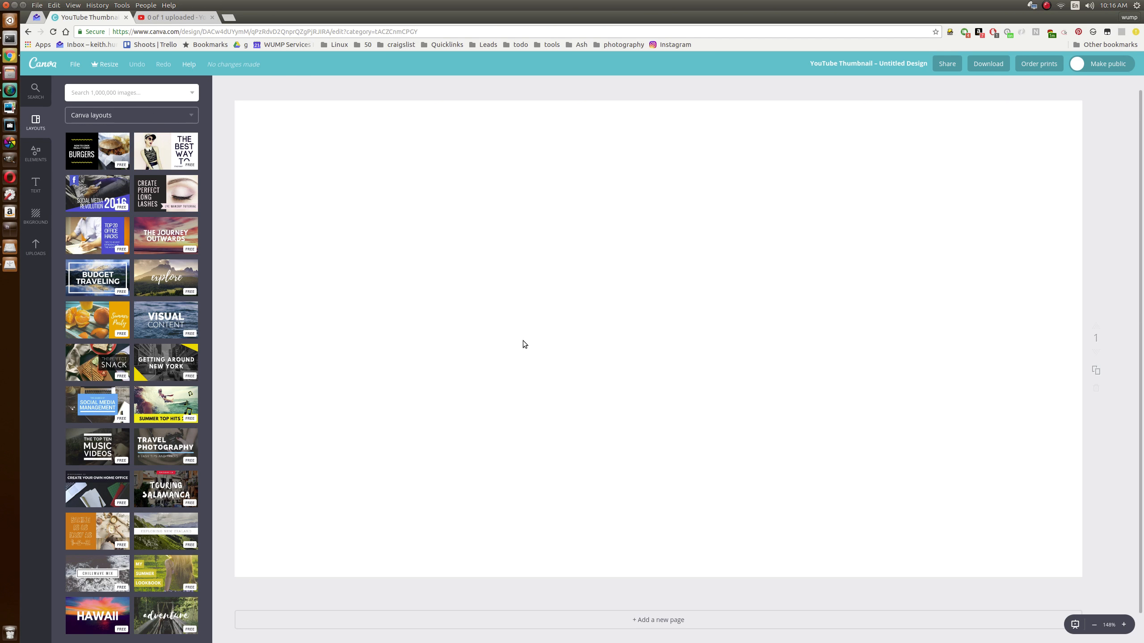
pyautogui.moveTo(474, 335)
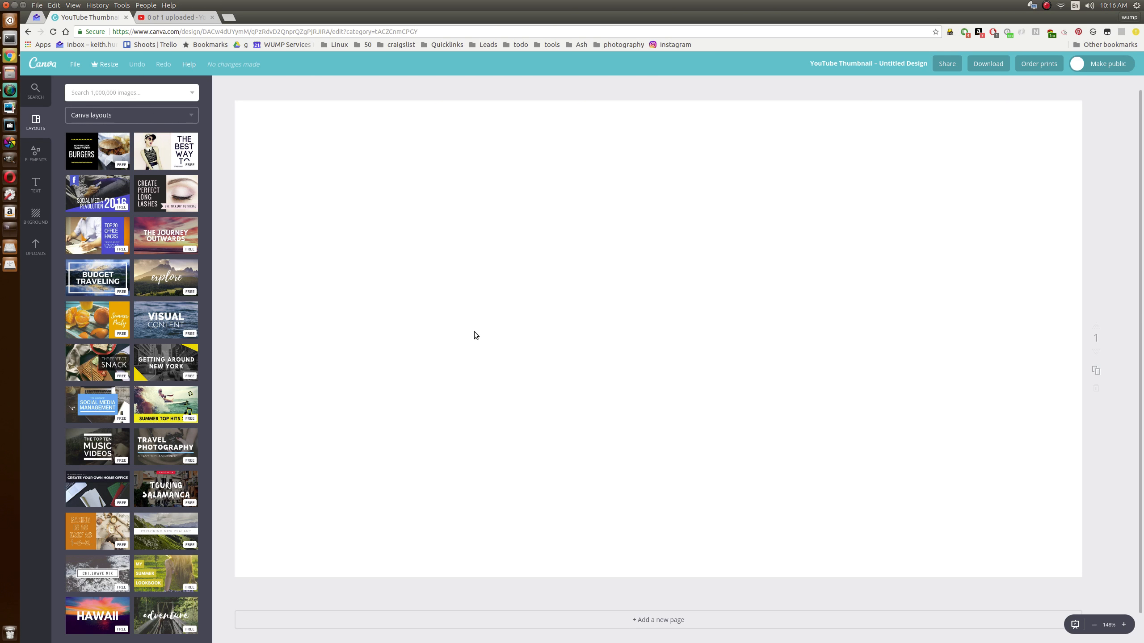
pyautogui.scroll(-3)
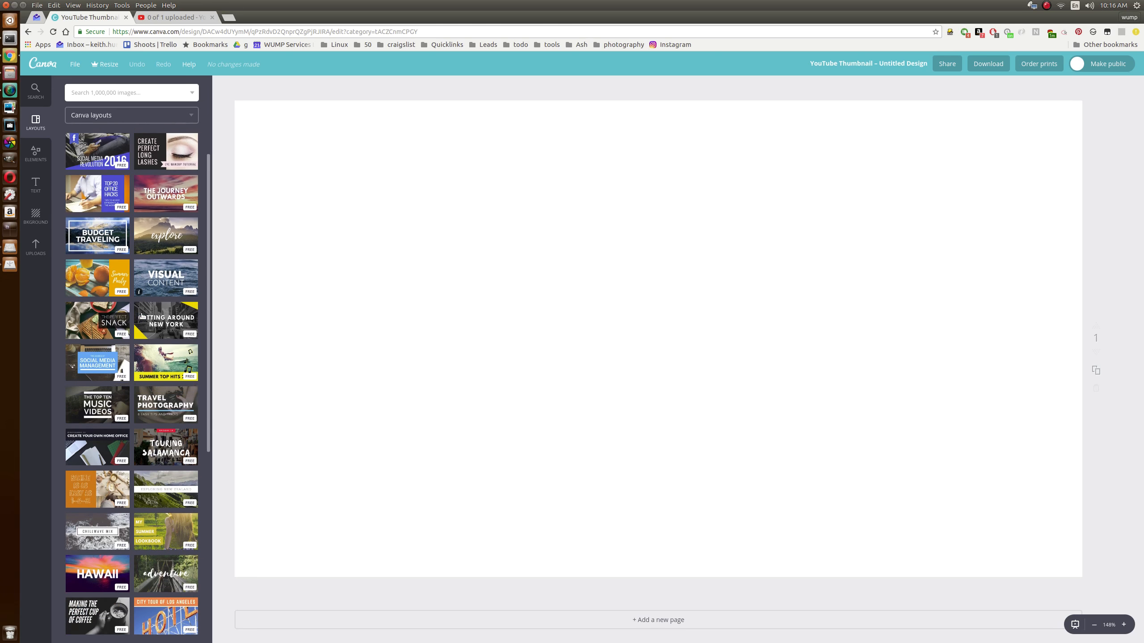
pyautogui.scroll(-3)
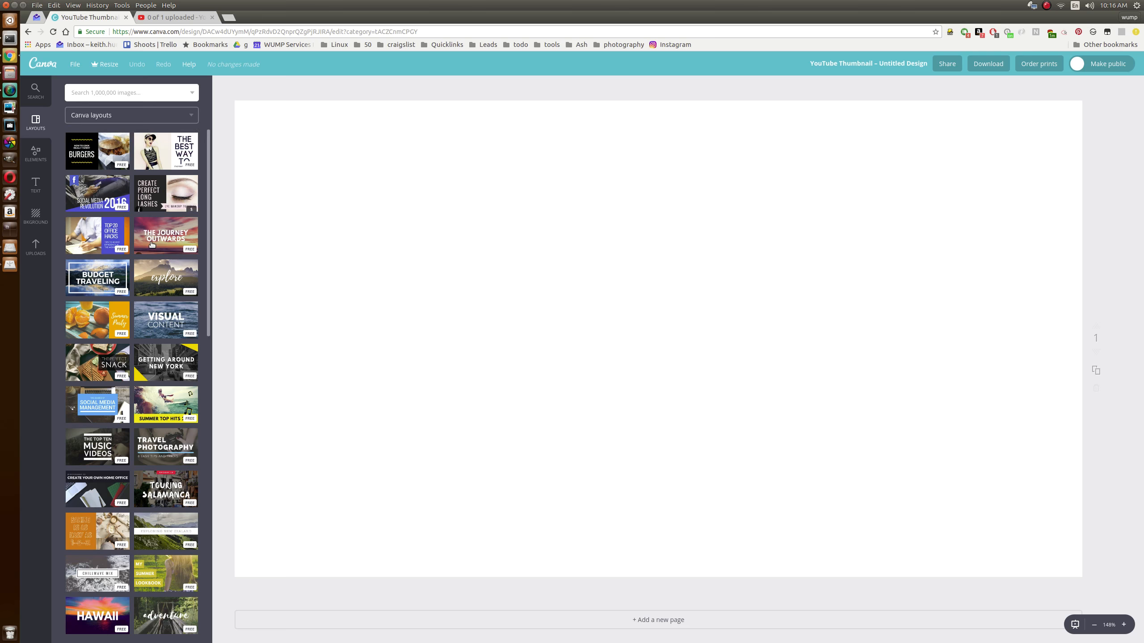
pyautogui.scroll(-3)
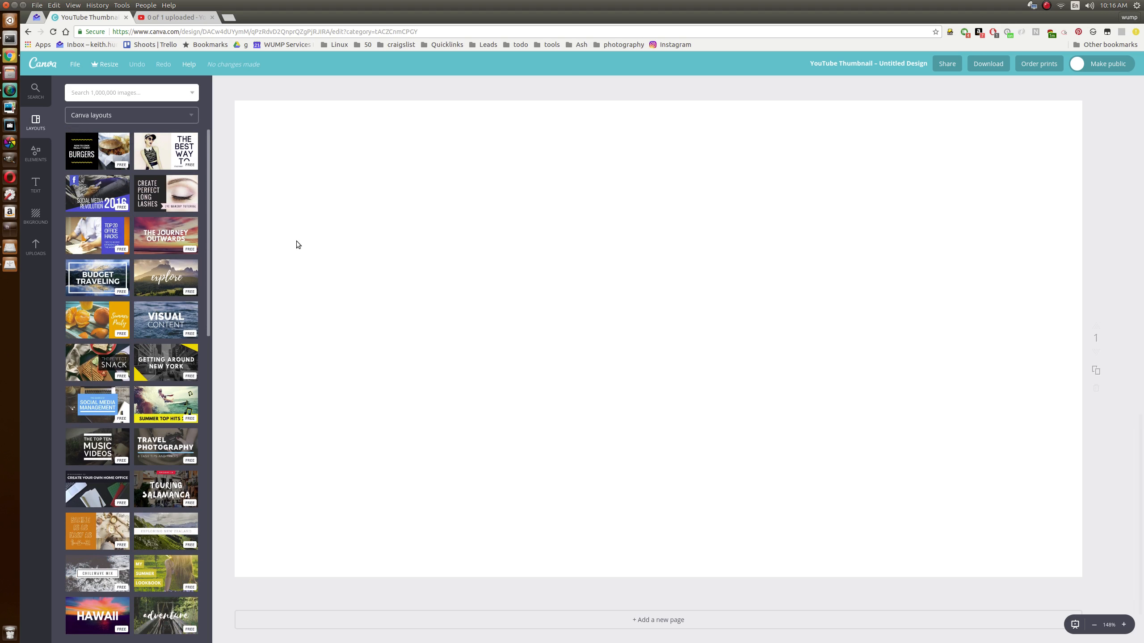
pyautogui.scroll(-3)
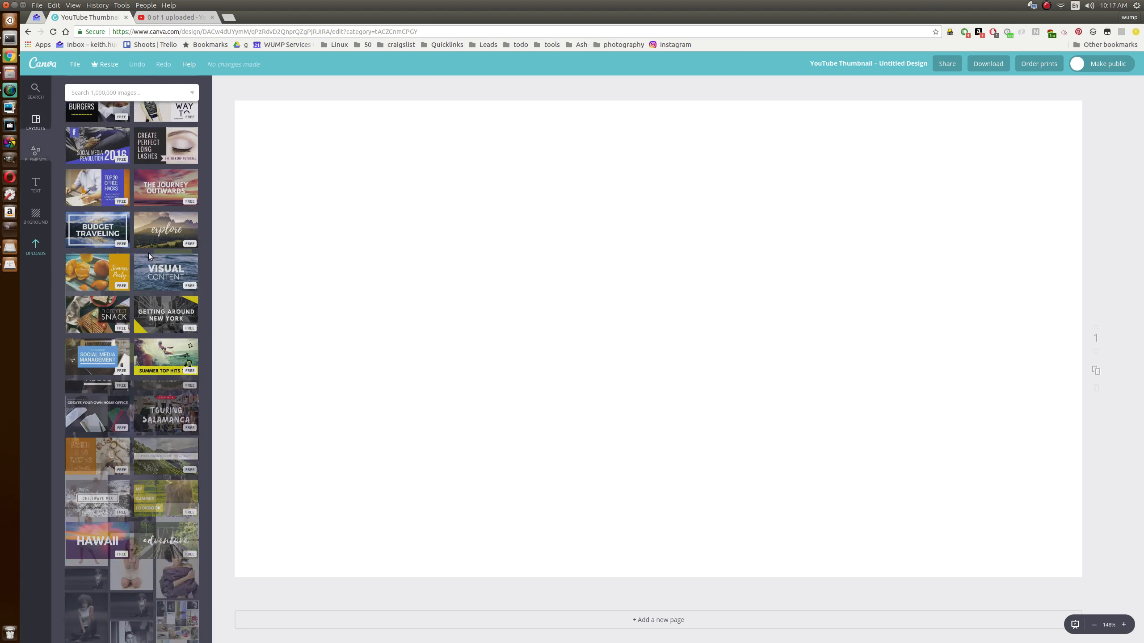
# Add the uploaded pointing-girl photo, enlarged, to the thumbnail's right side
pyautogui.click(35, 248)
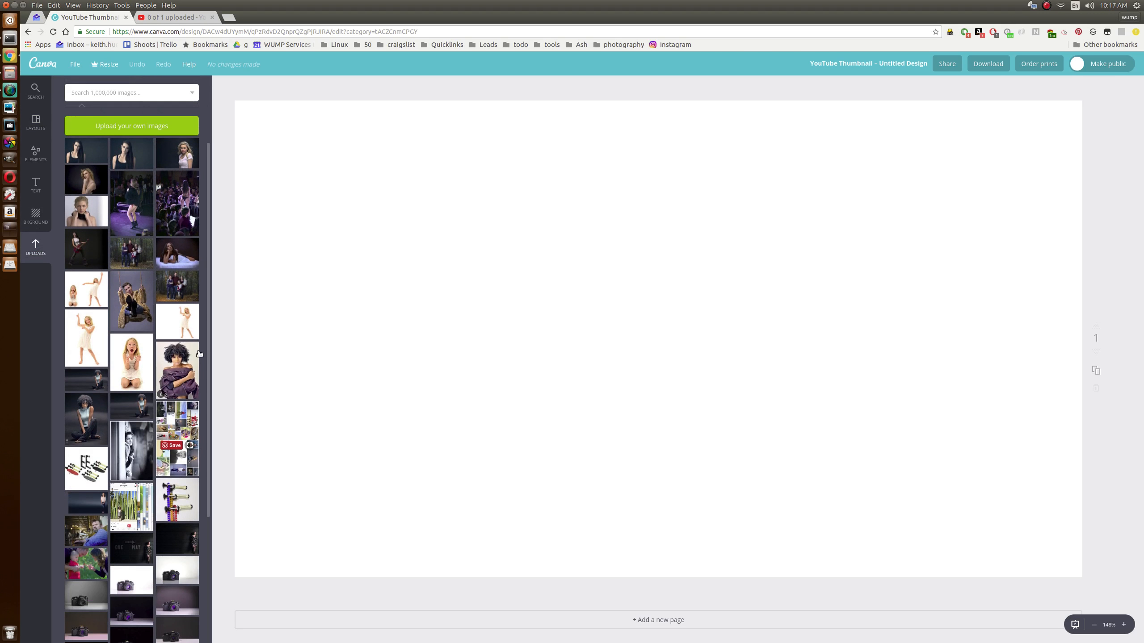
pyautogui.scroll(-3)
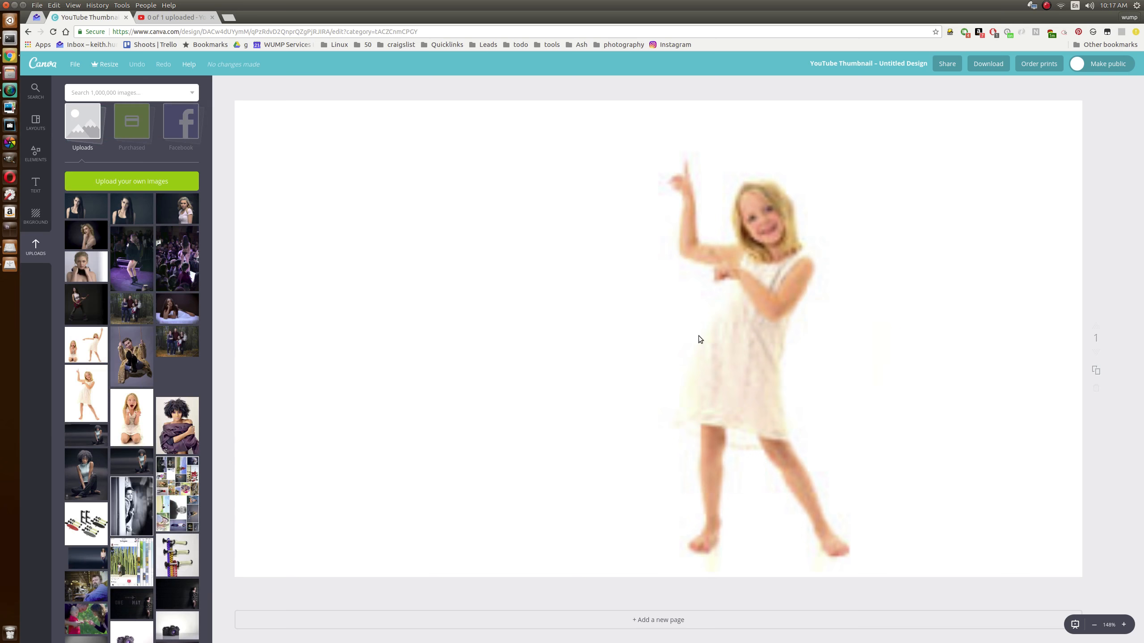
pyautogui.click(743, 329)
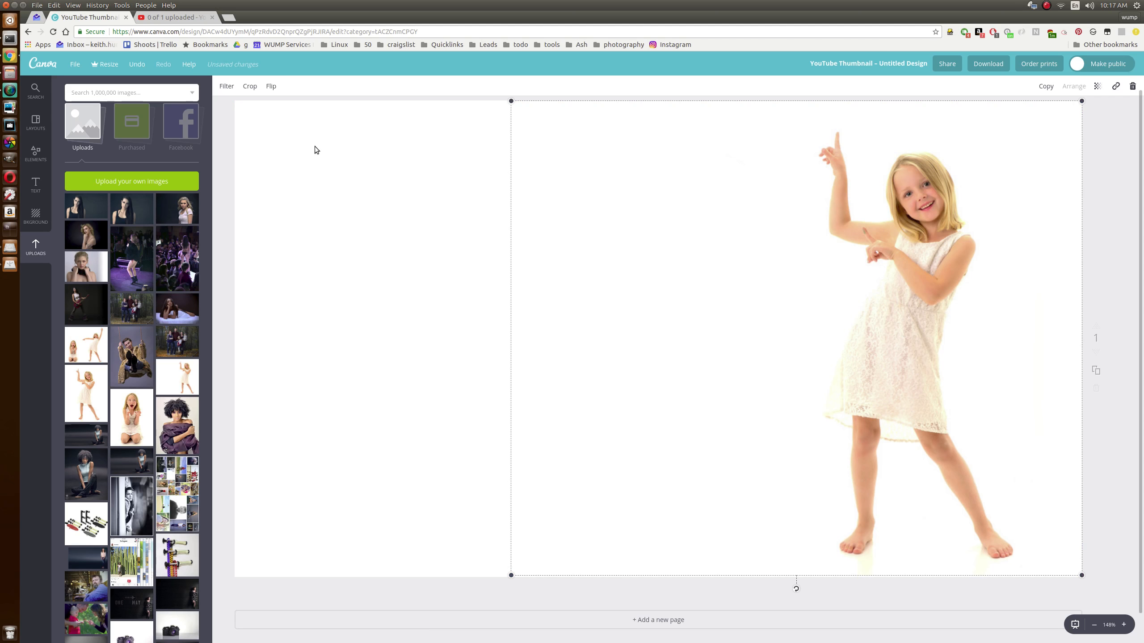
pyautogui.click(35, 182)
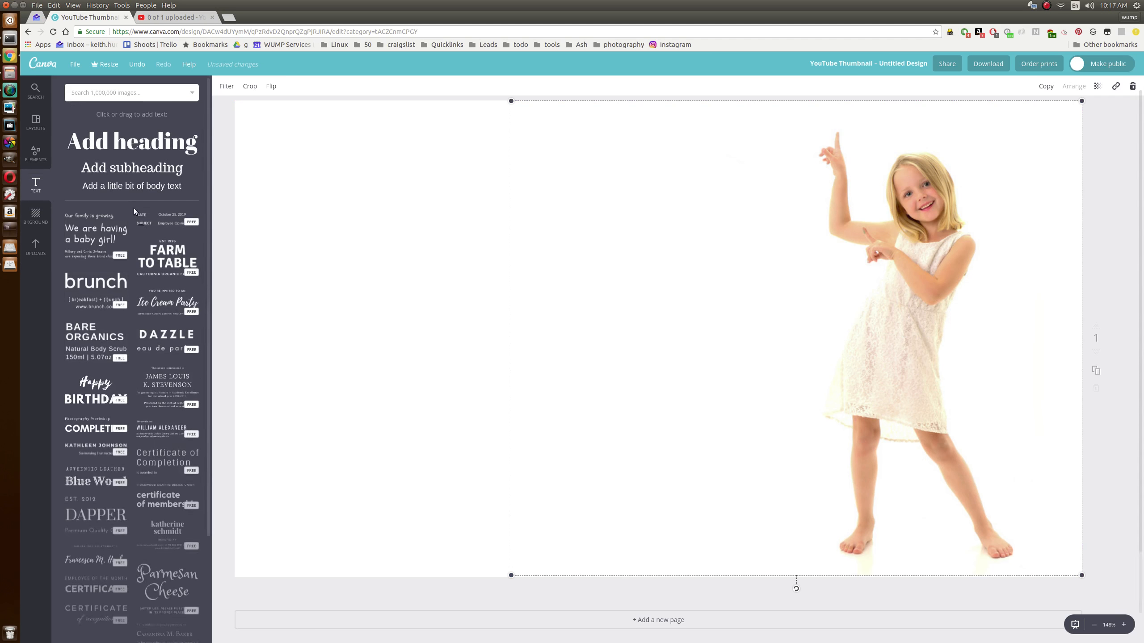
# Add a heading and type 'Linux / Ubuntu Simple Screen Recording' into it
pyautogui.click(132, 142)
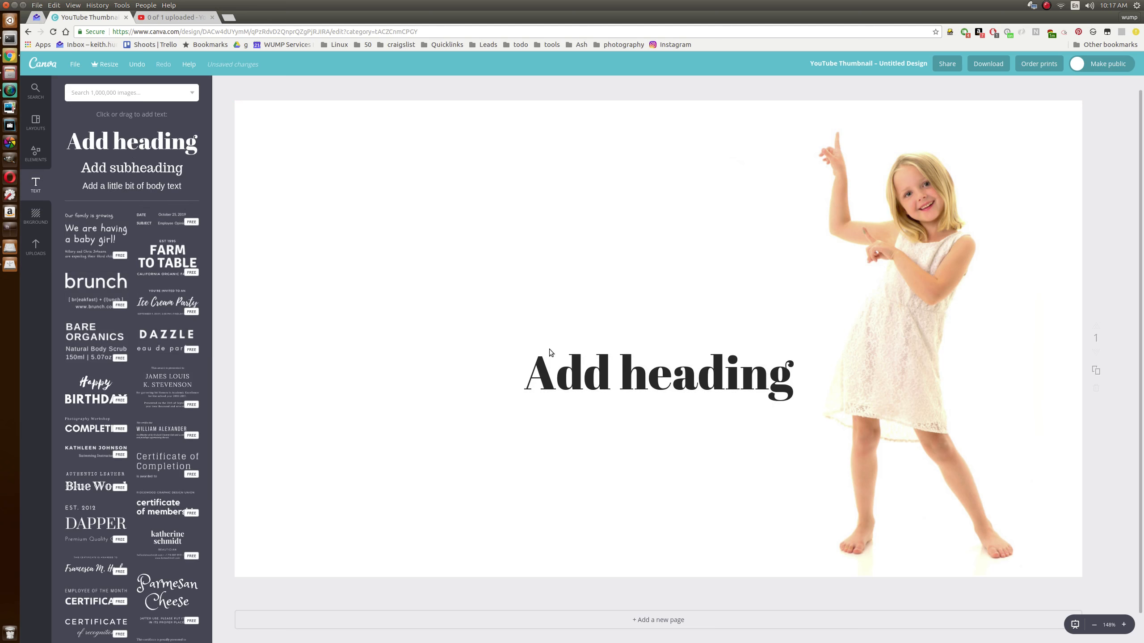
pyautogui.click(656, 374)
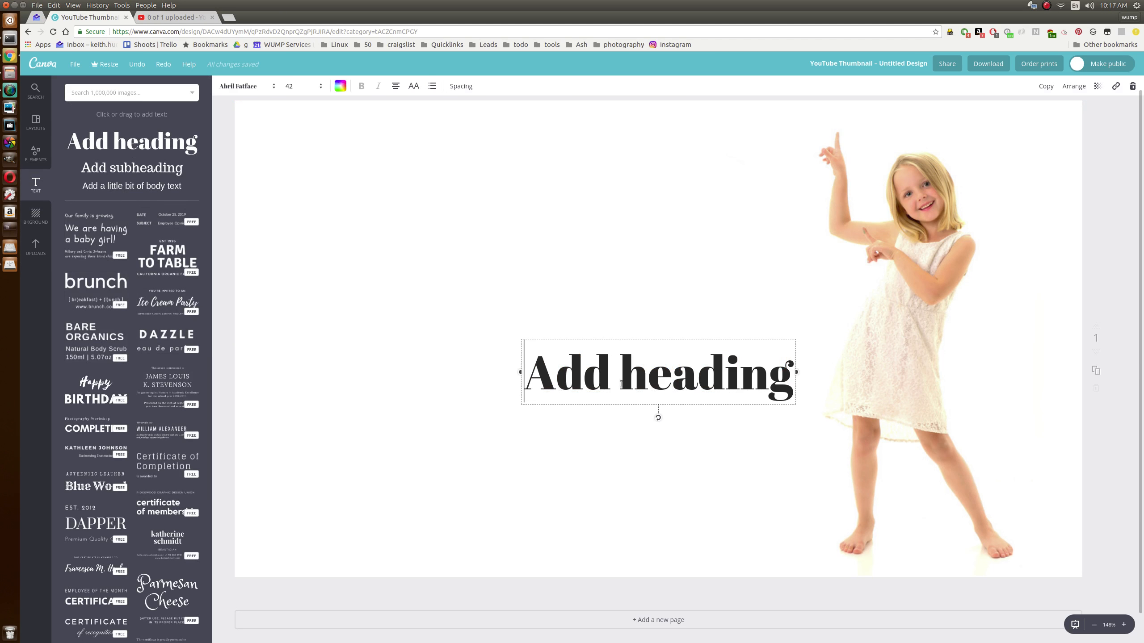
pyautogui.write('Ea')
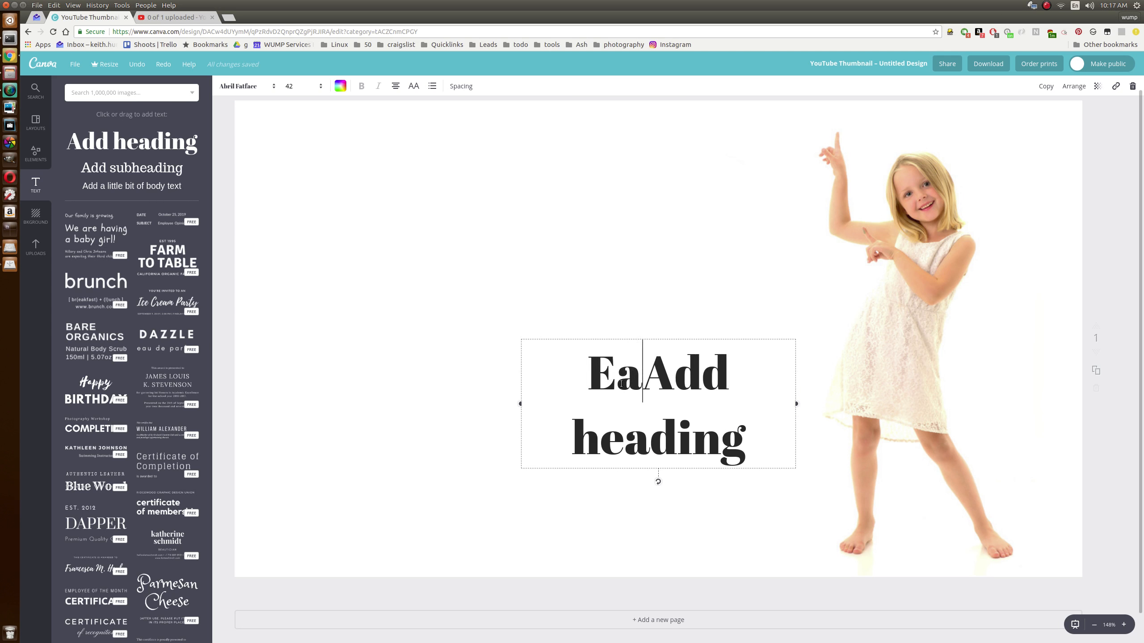
pyautogui.write('sy')
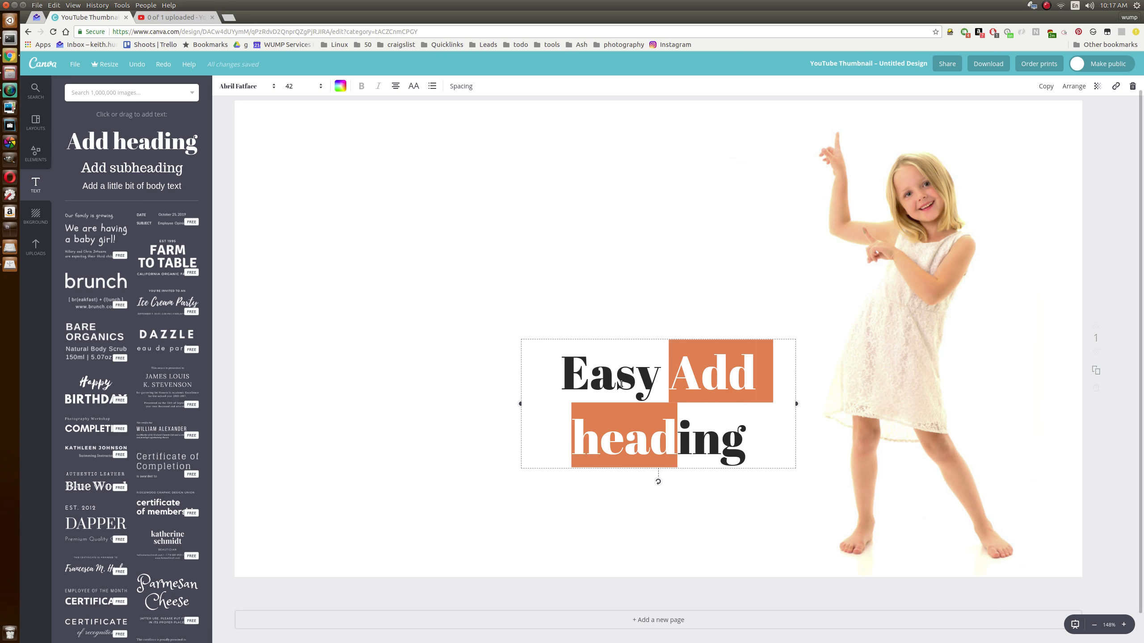
pyautogui.write('Y')
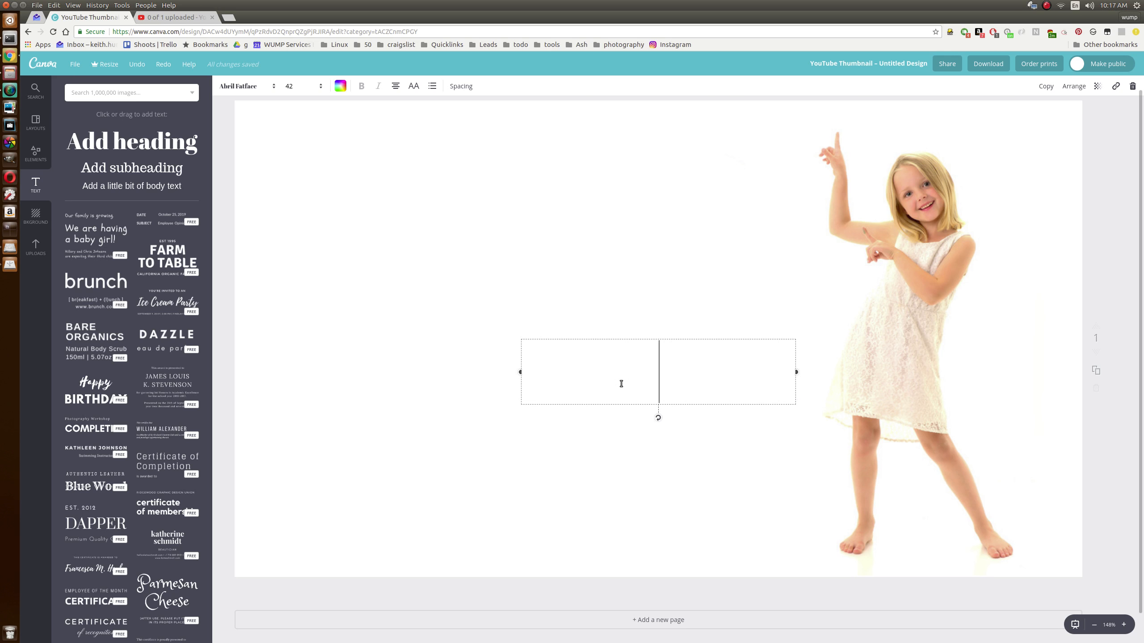
pyautogui.write('Linux /')
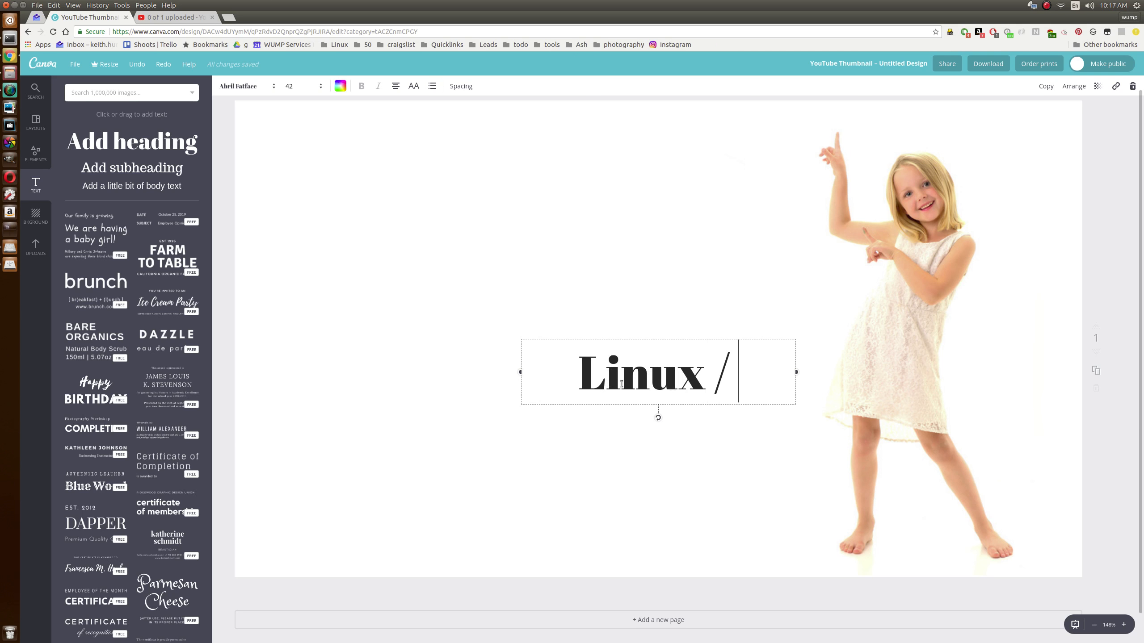
pyautogui.write('Ubuntu Simple Screen Recor')
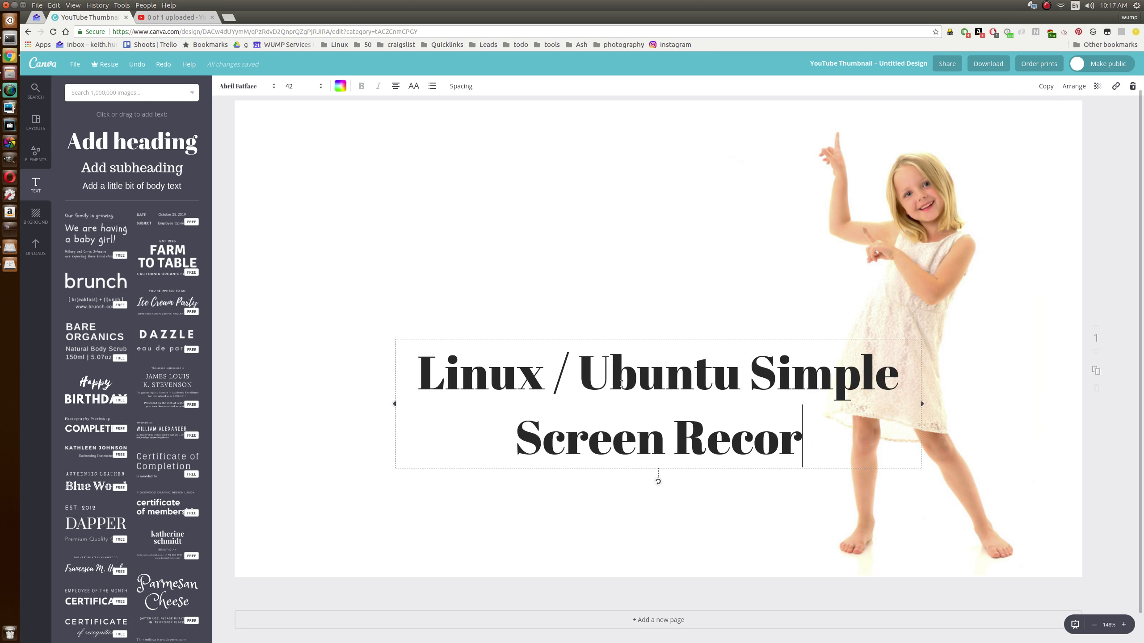
pyautogui.write('ding')
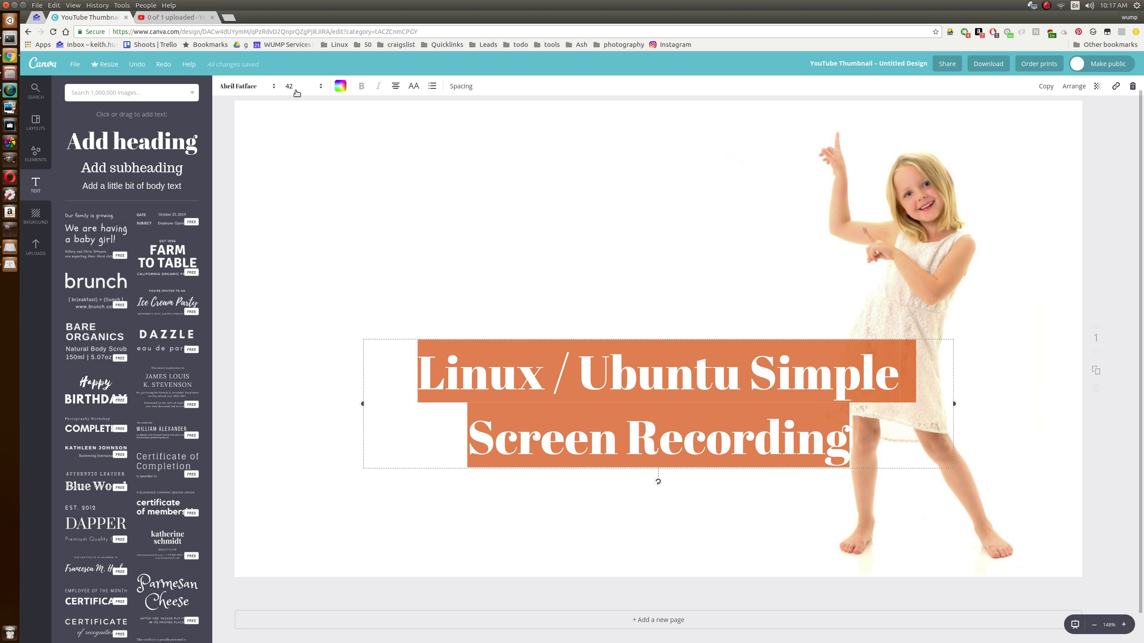
# Set the heading font to Aileron Heavy
pyautogui.click(245, 86)
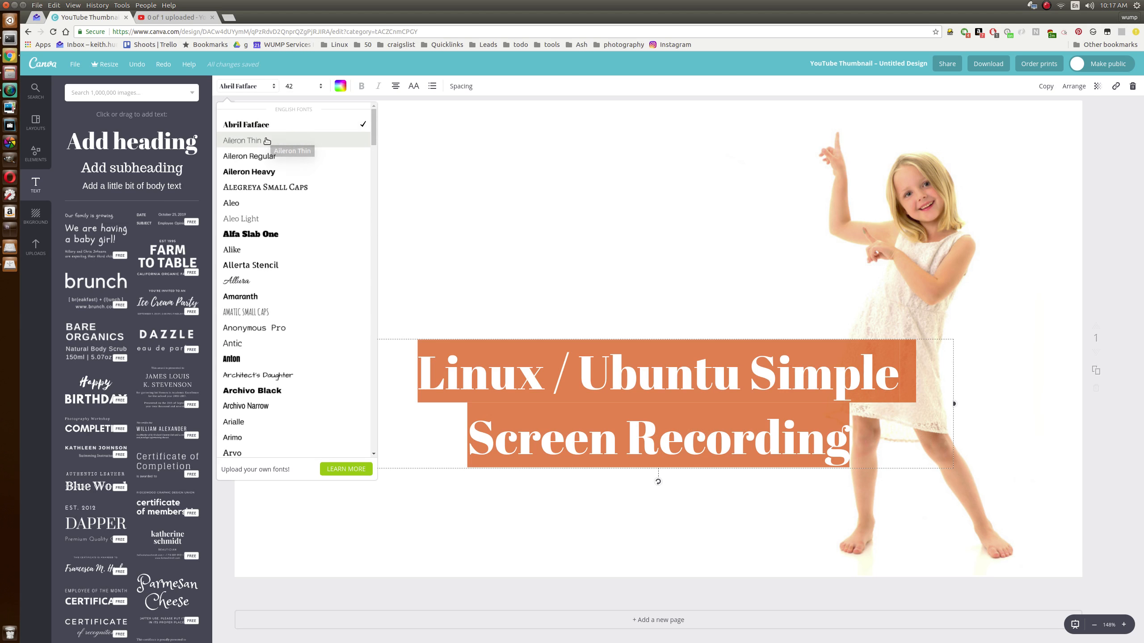
pyautogui.click(248, 172)
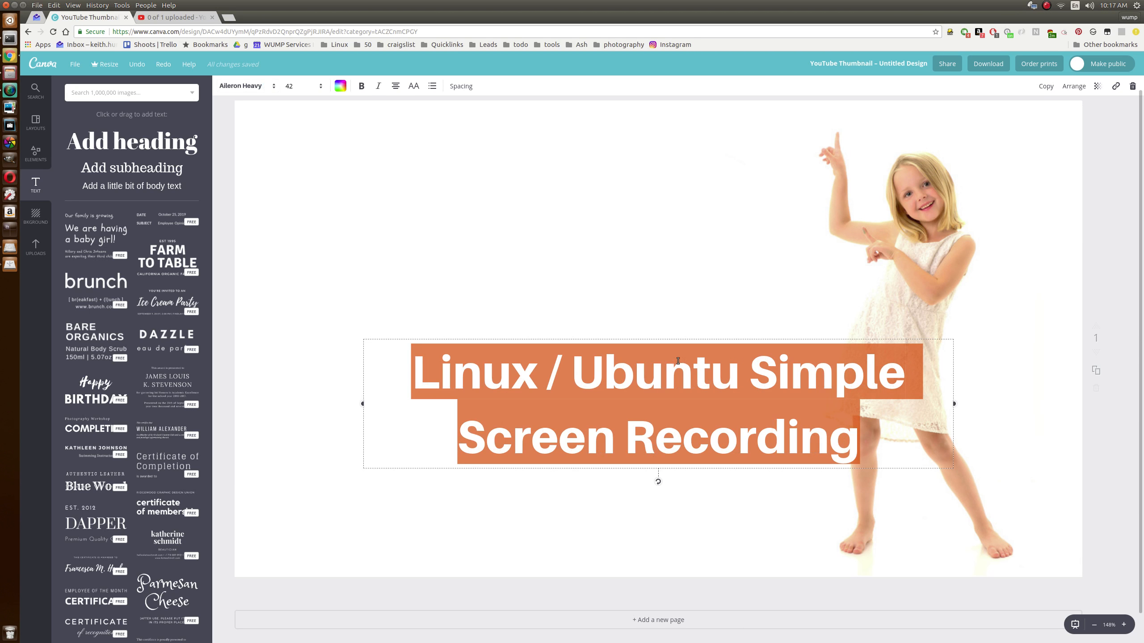
pyautogui.click(35, 247)
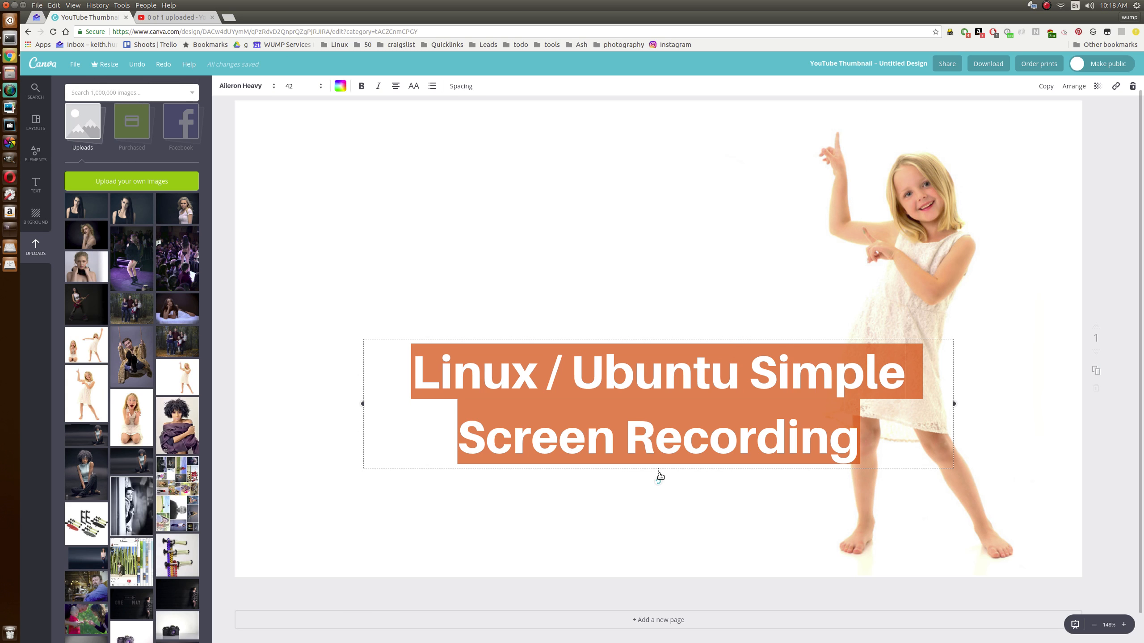
pyautogui.moveTo(658, 482)
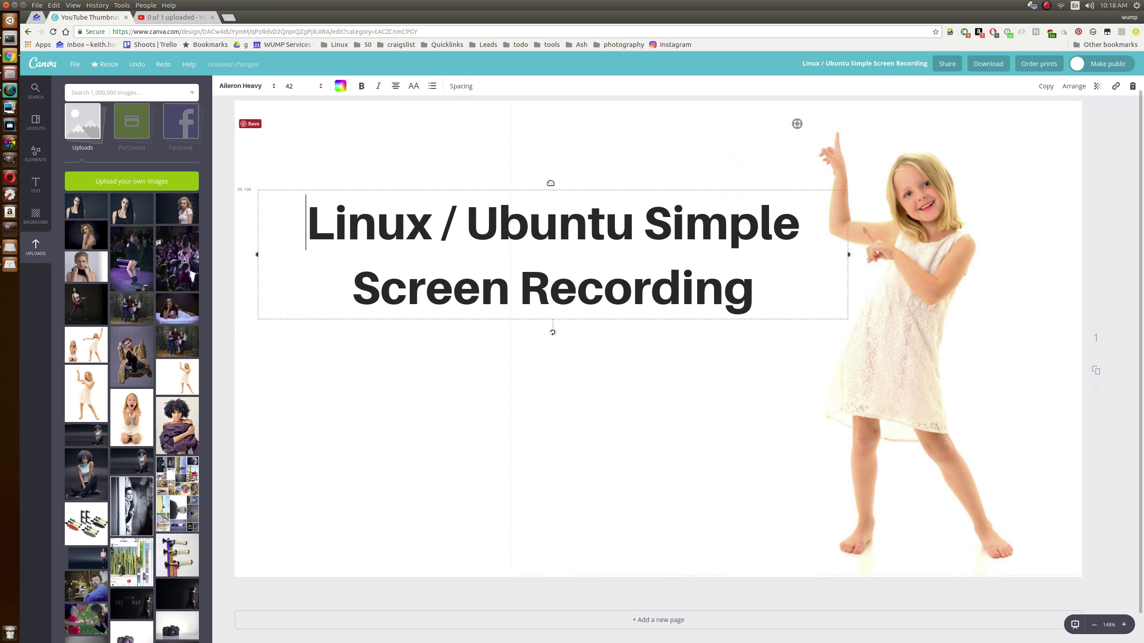
# Drag the heading up toward the top-left of the thumbnail
pyautogui.moveTo(552, 255); pyautogui.dragTo(545, 207)
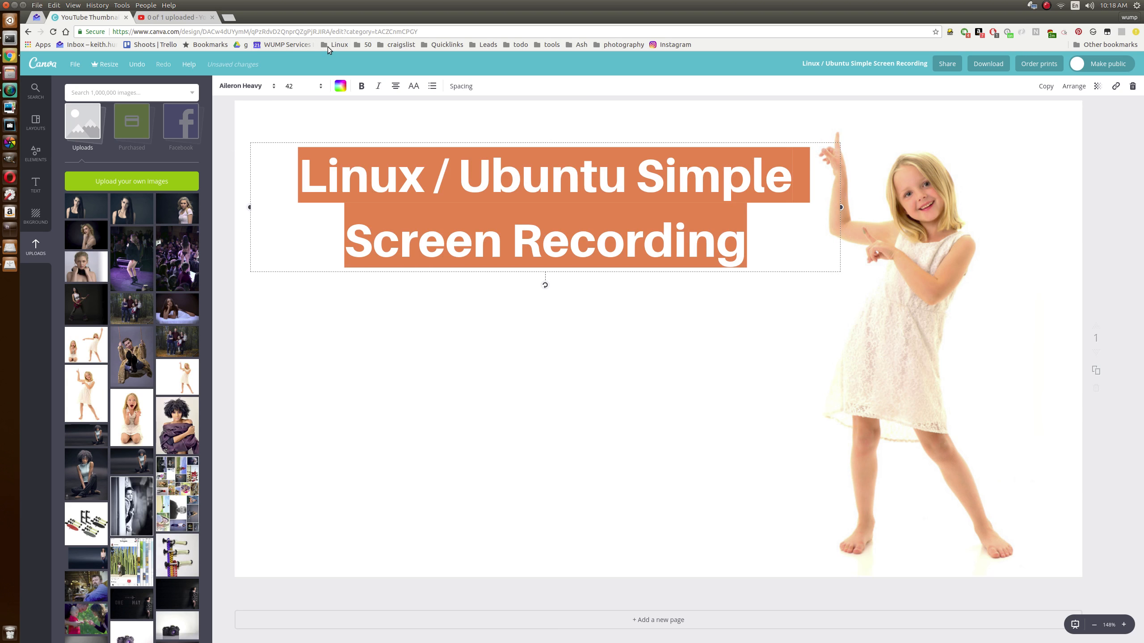
pyautogui.click(244, 85)
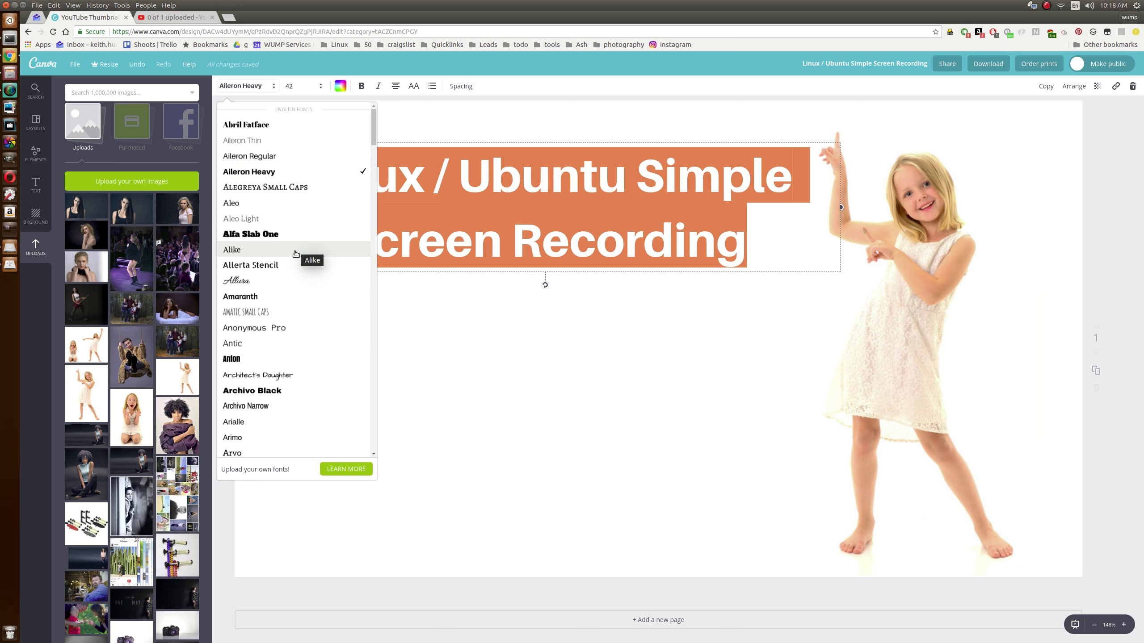
pyautogui.scroll(-3)
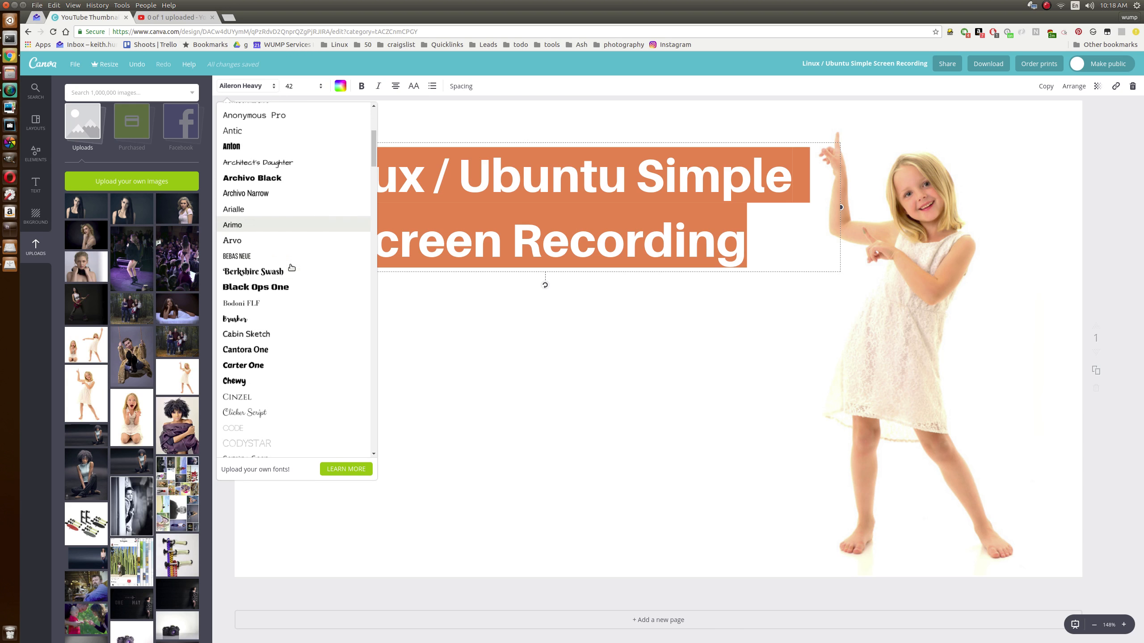
pyautogui.scroll(-3)
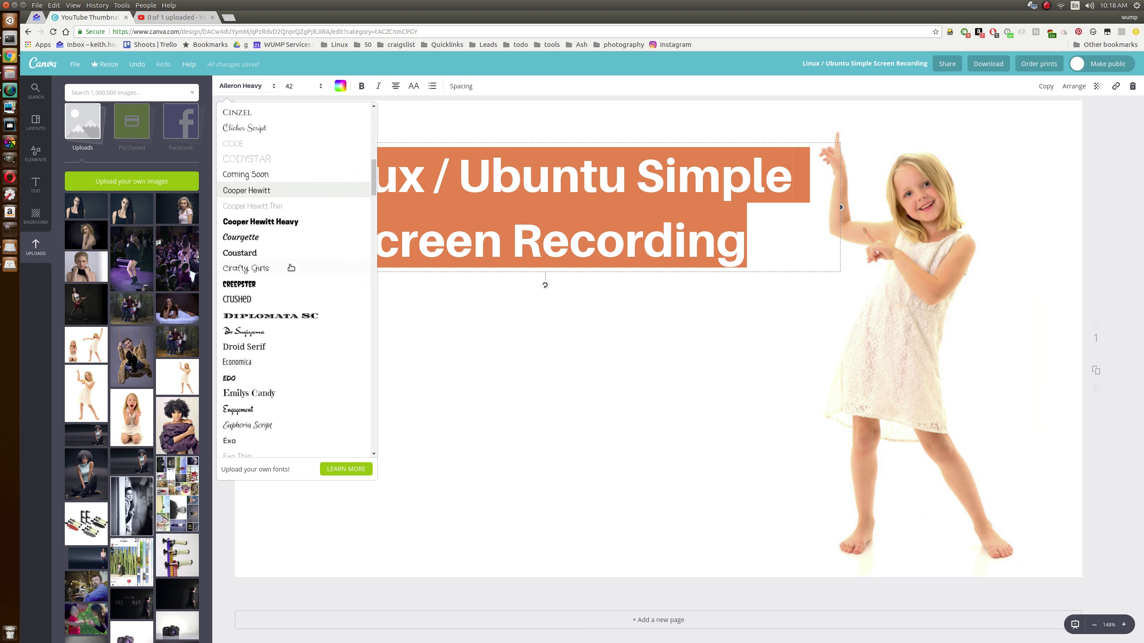
pyautogui.scroll(-3)
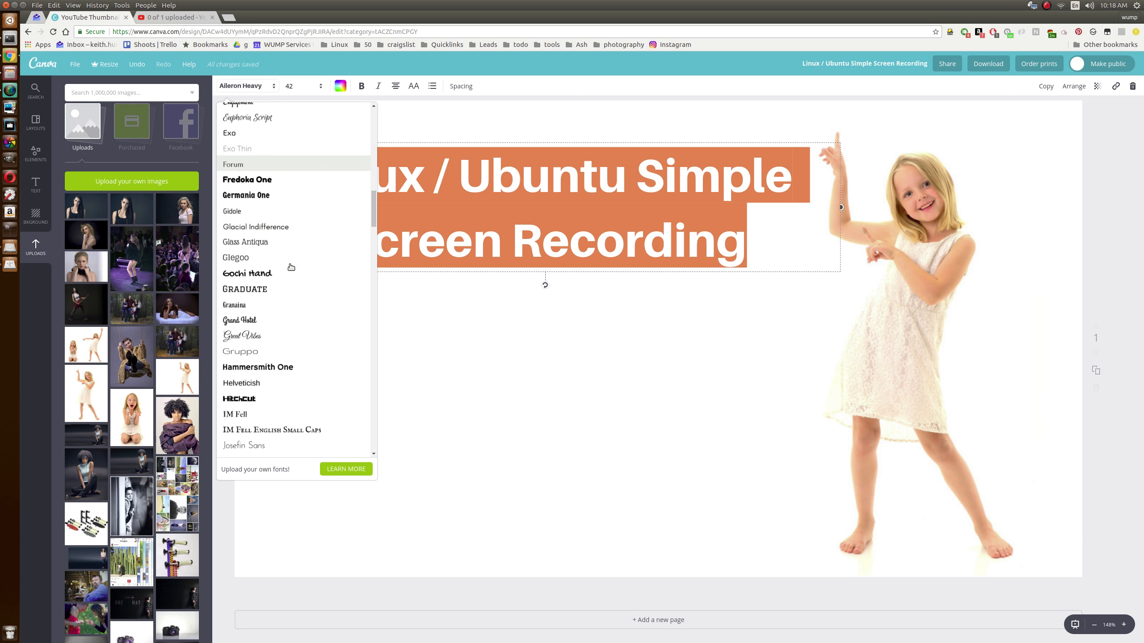
pyautogui.scroll(-3)
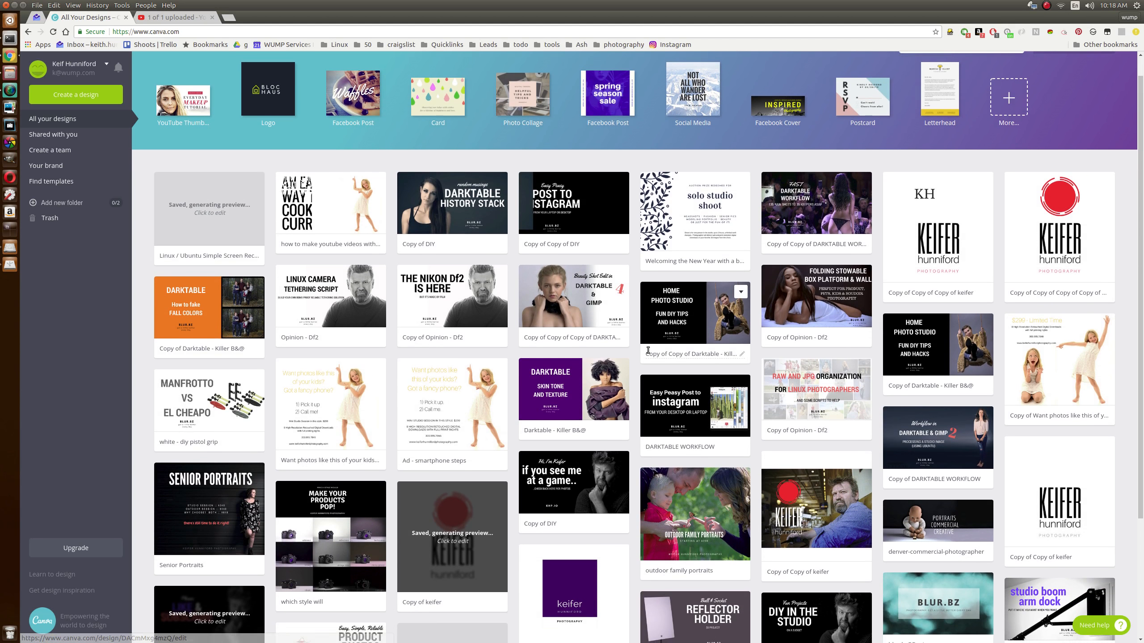
# Scroll All Your Designs to find and open the DIY in the Studio design
pyautogui.scroll(-3)
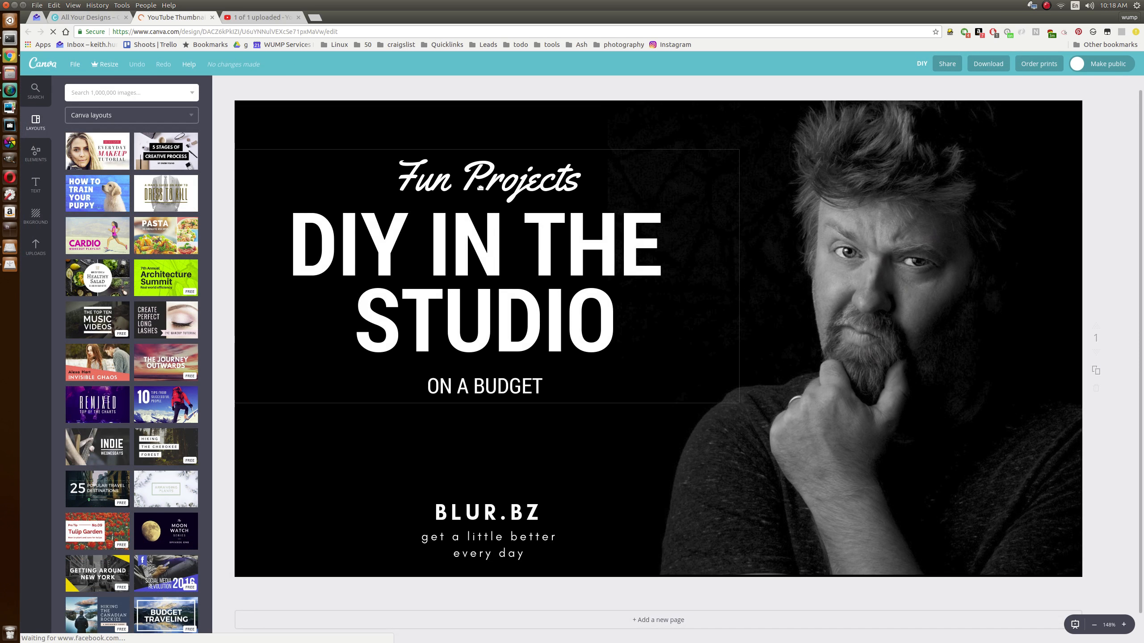
# Overwrite the title lines with 'Youtube Videos' and 'LINUX SCREEN'
pyautogui.click(483, 245)
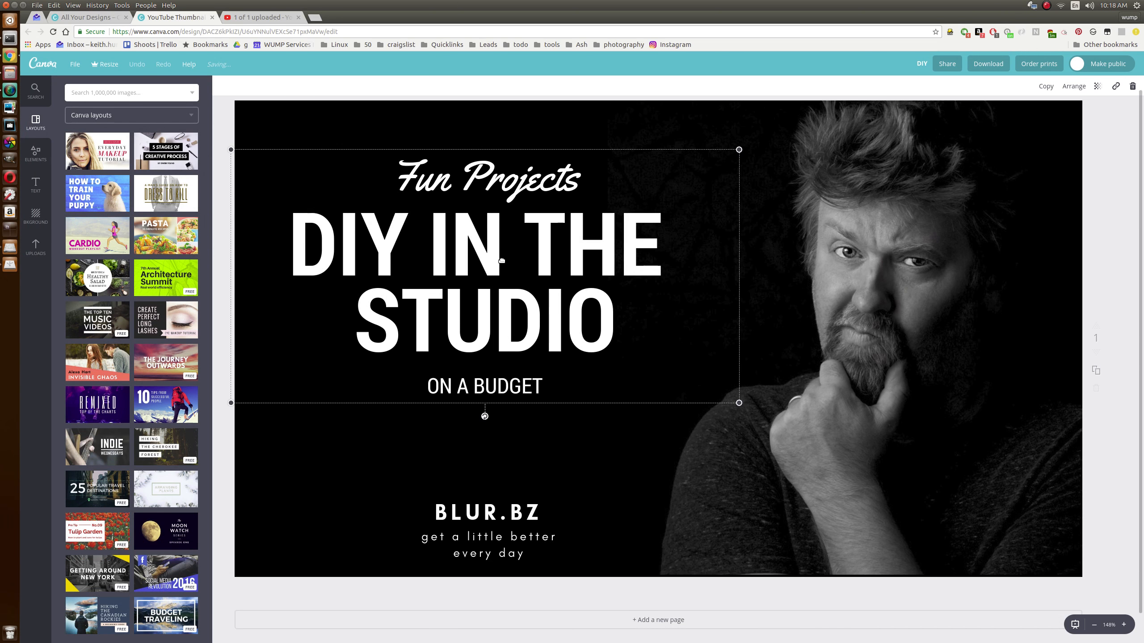
pyautogui.doubleClick(488, 178)
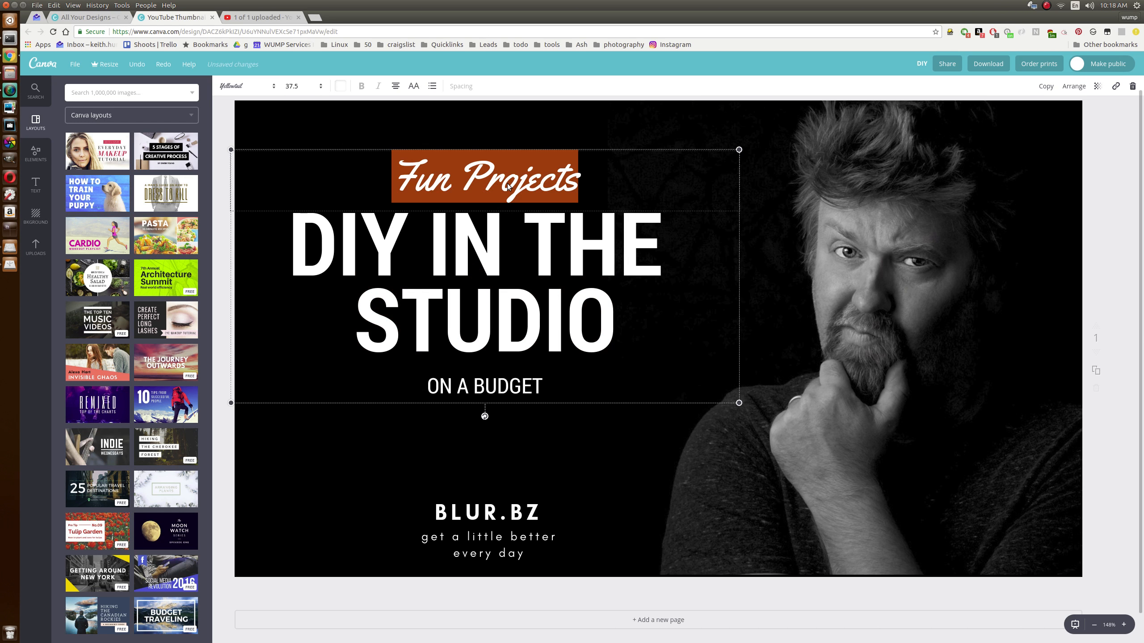
pyautogui.write('Youtube Videos')
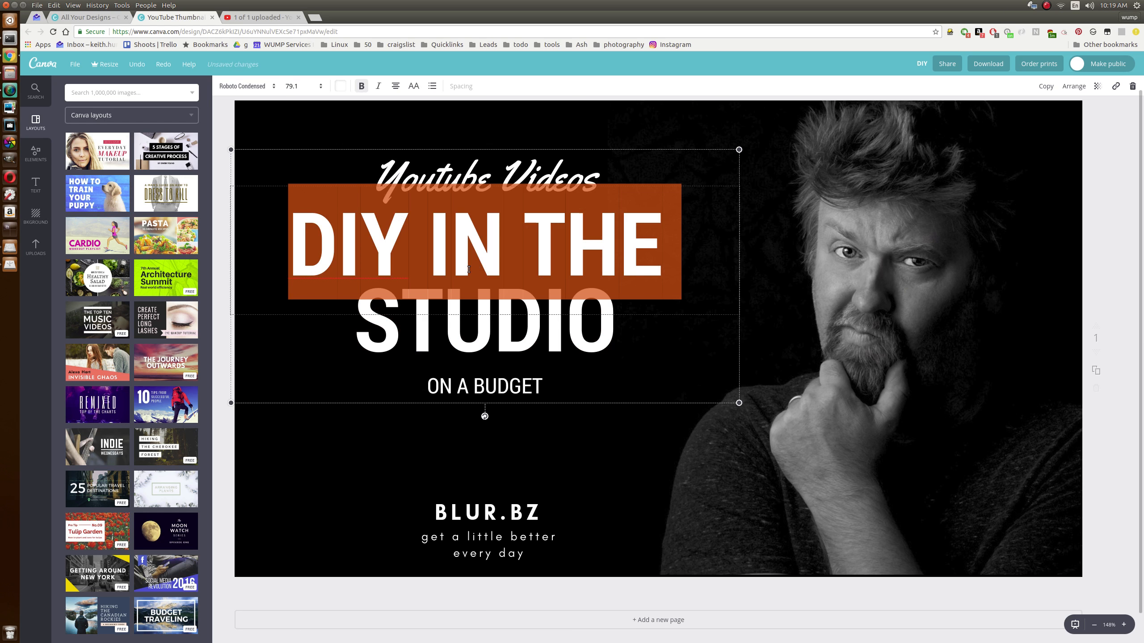
pyautogui.write('linux')
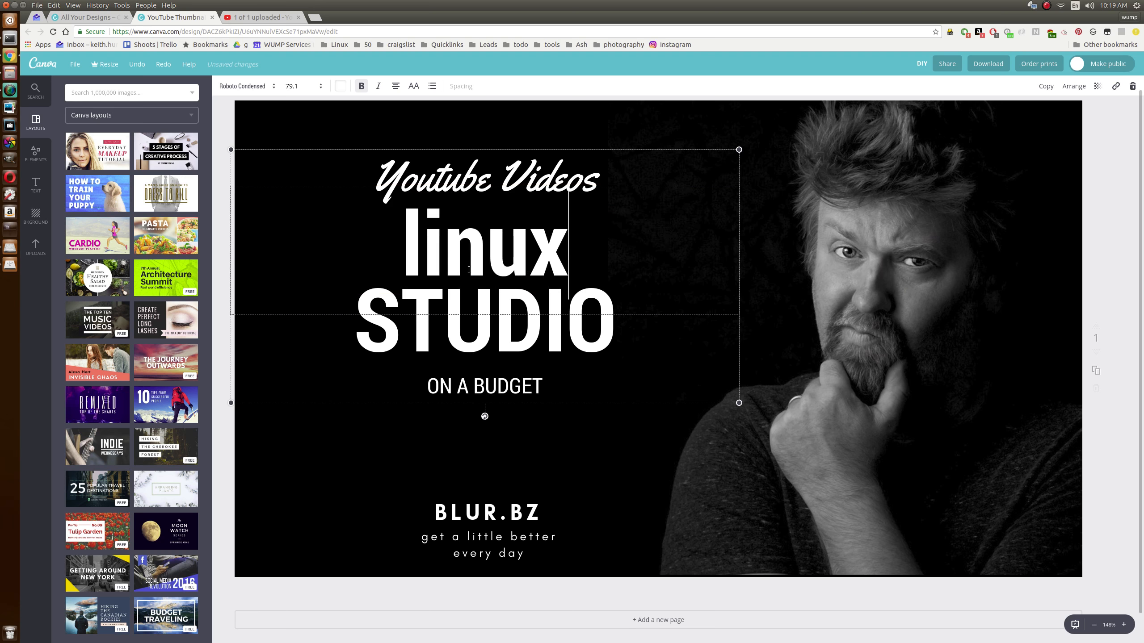
pyautogui.write('LINUX SCREEN')
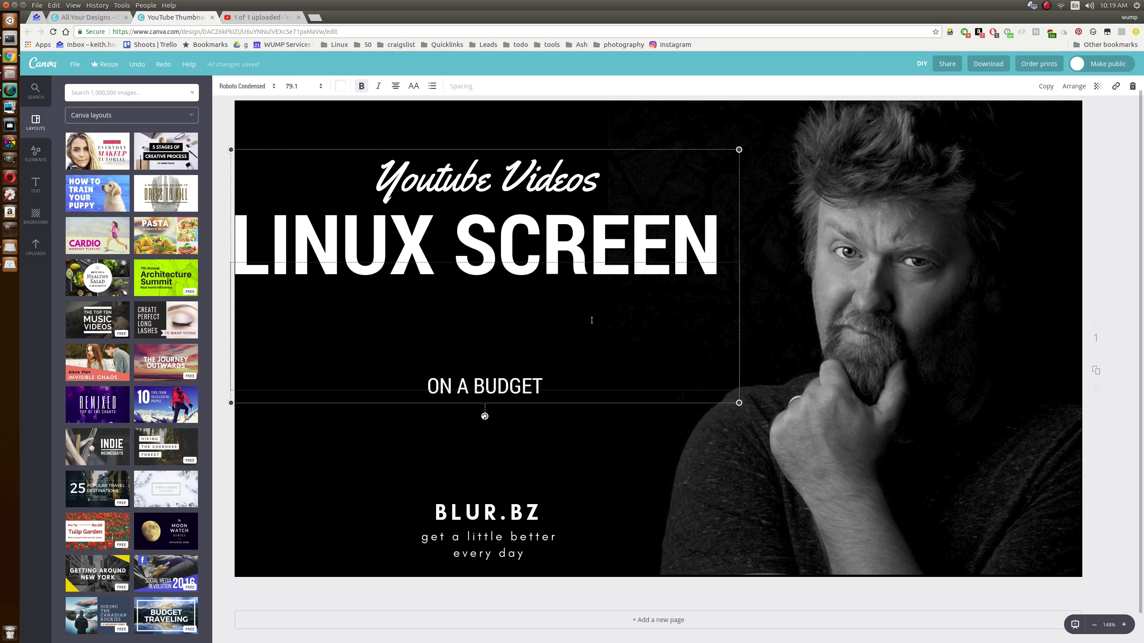
# Add 'CASTING' to the headline and replace 'ON A BUDGET' with 'THE EASY WAY'
pyautogui.write('CAS')
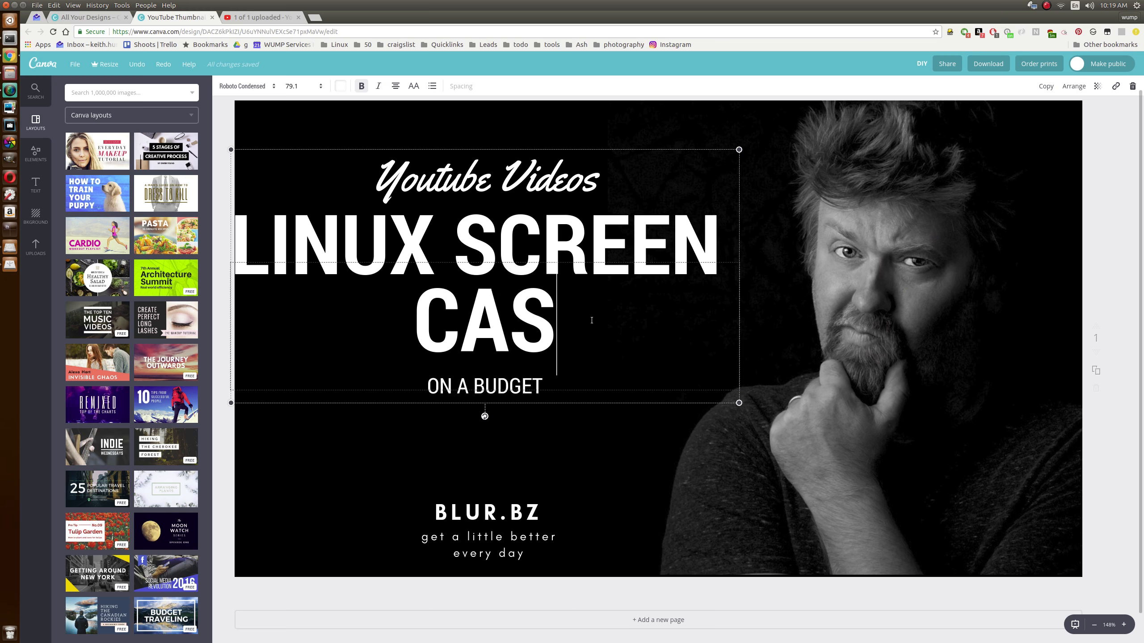
pyautogui.write('TING')
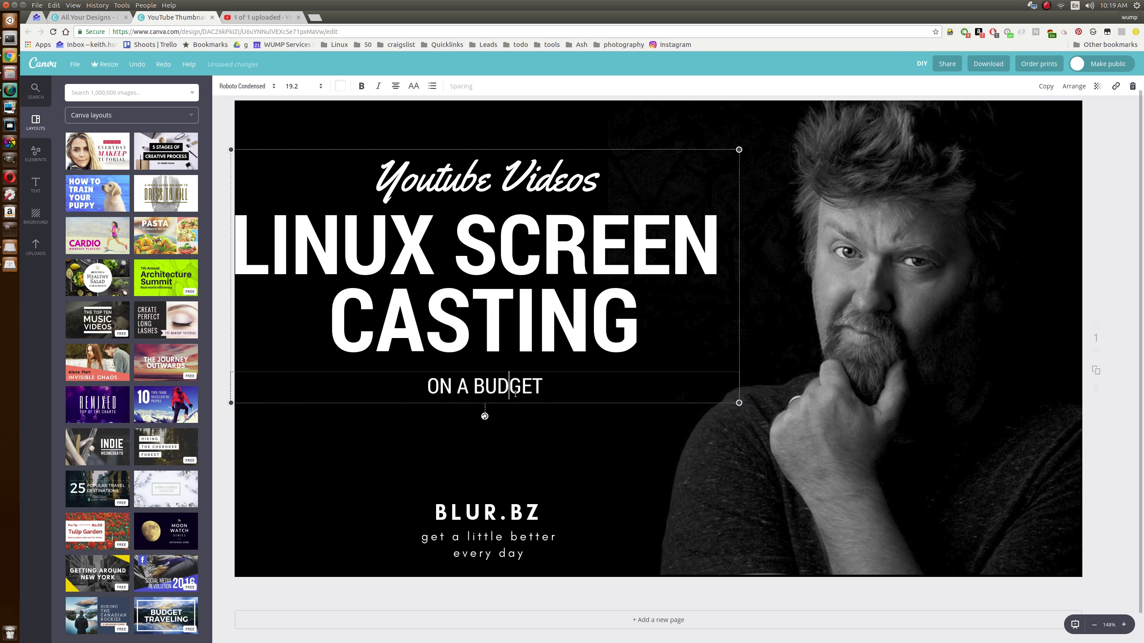
pyautogui.doubleClick(507, 386)
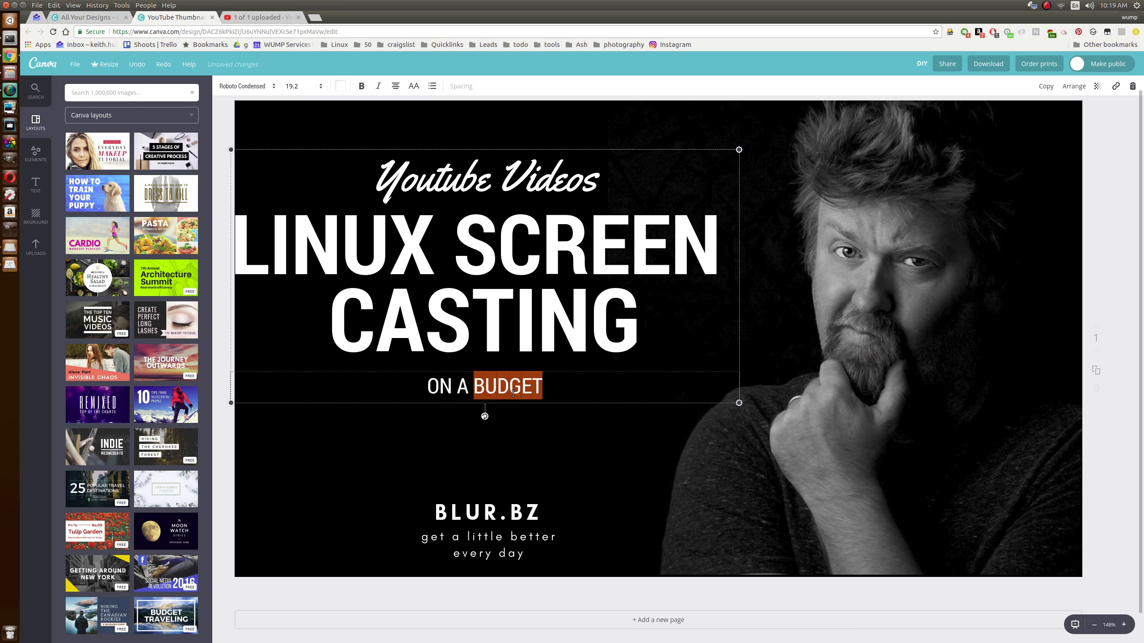
pyautogui.write('THE EASY WAY')
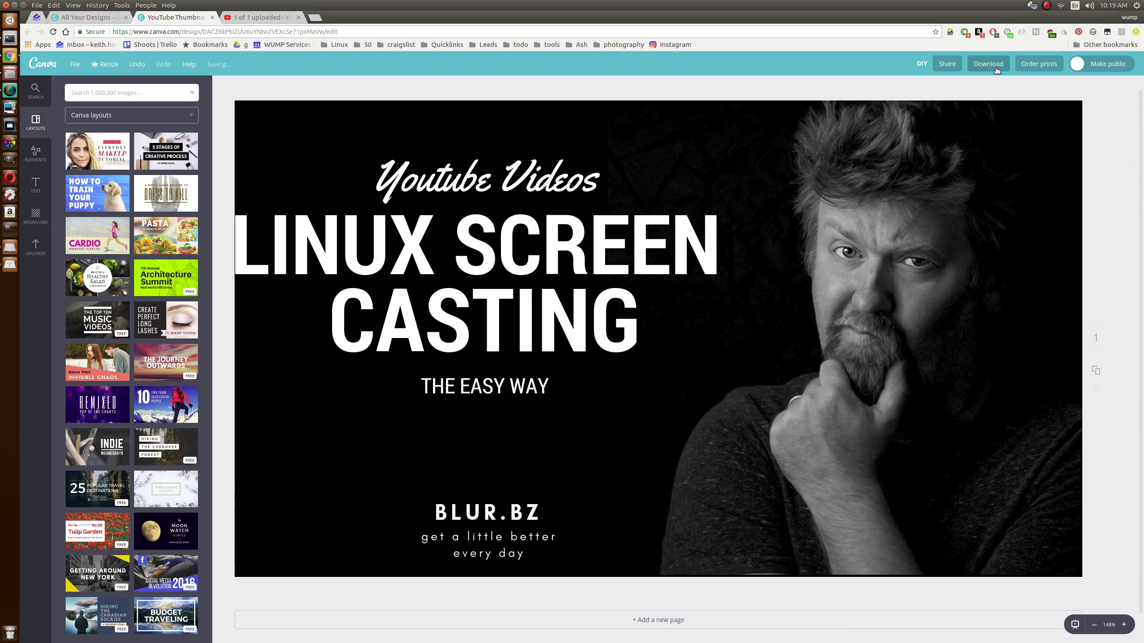
# Download the finished thumbnail as a PNG file
pyautogui.click(988, 63)
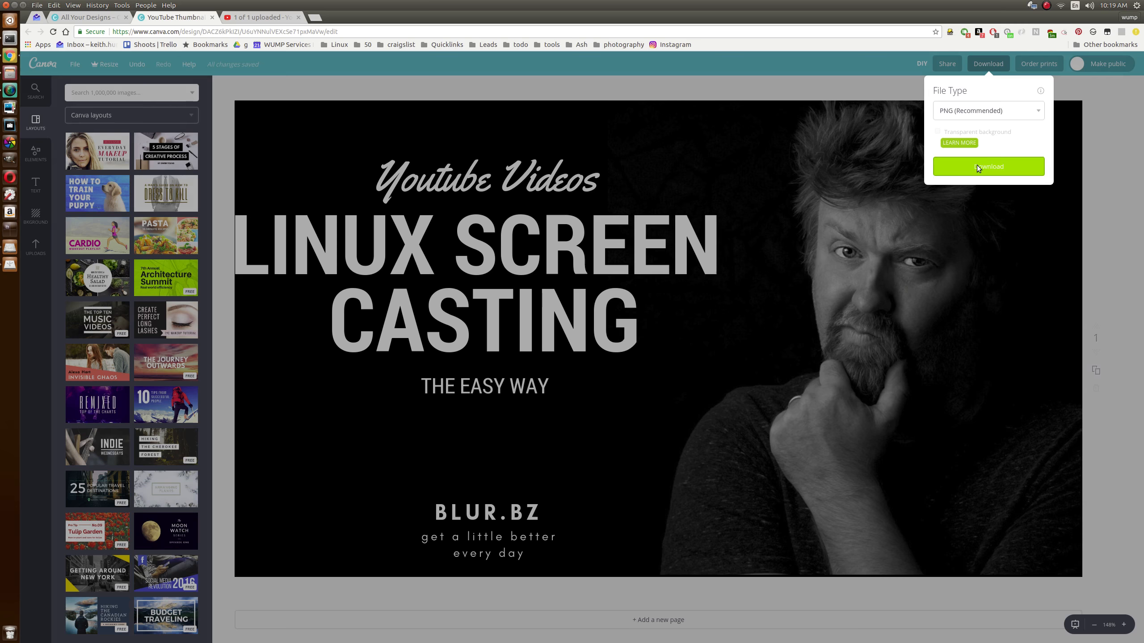
pyautogui.click(987, 166)
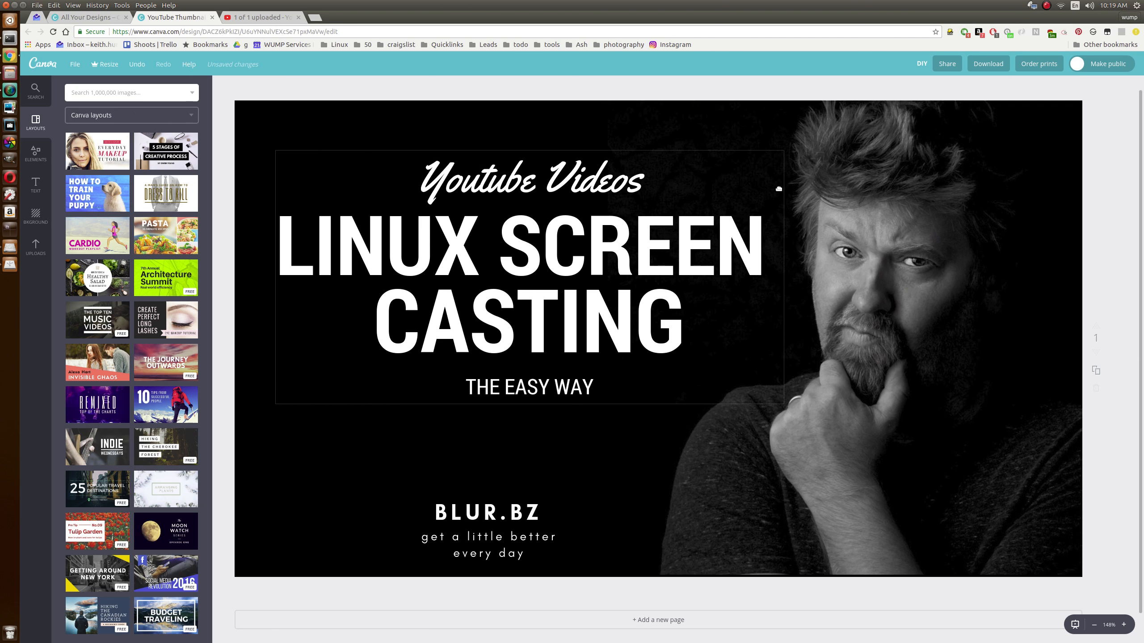
pyautogui.click(988, 63)
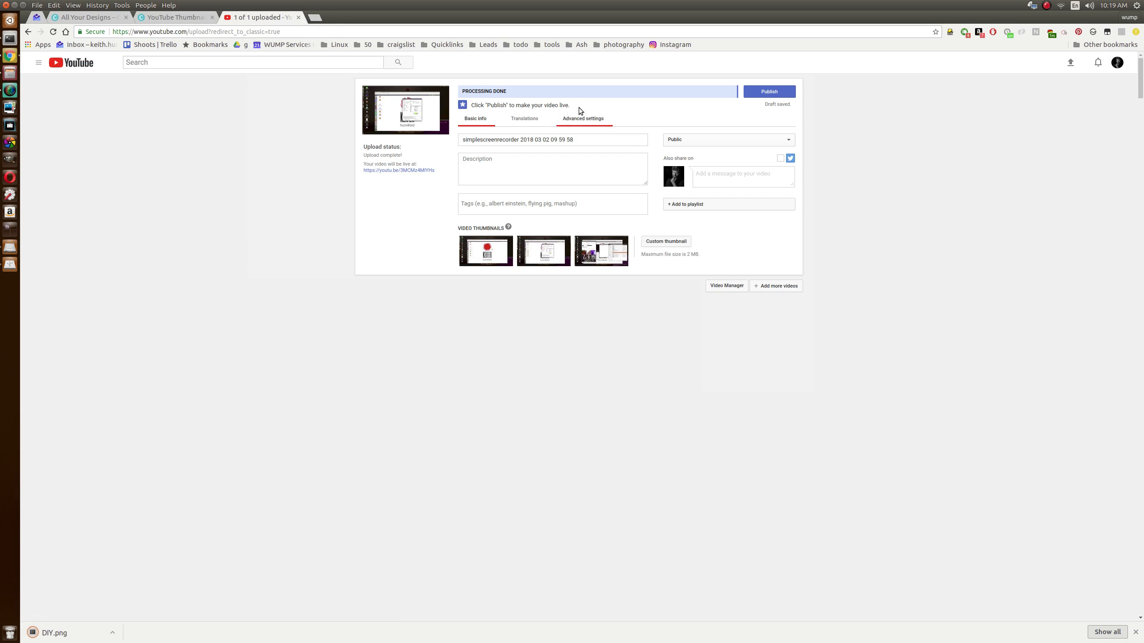
# Upload DIY.png from the Downloads folder as the video's custom thumbnail
pyautogui.click(665, 241)
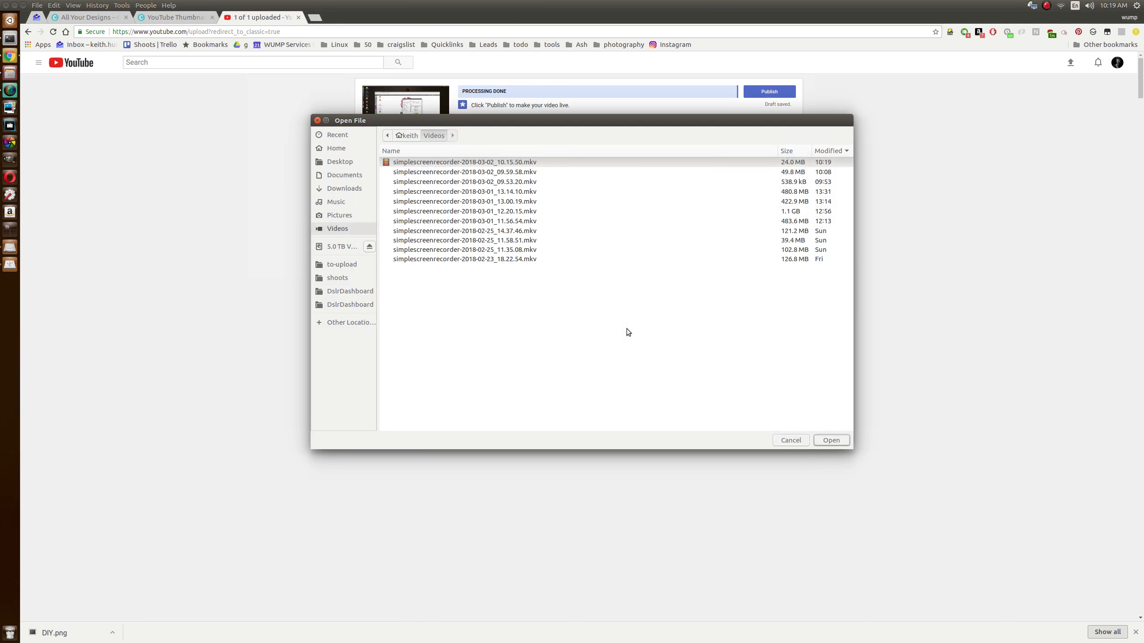
pyautogui.click(464, 161)
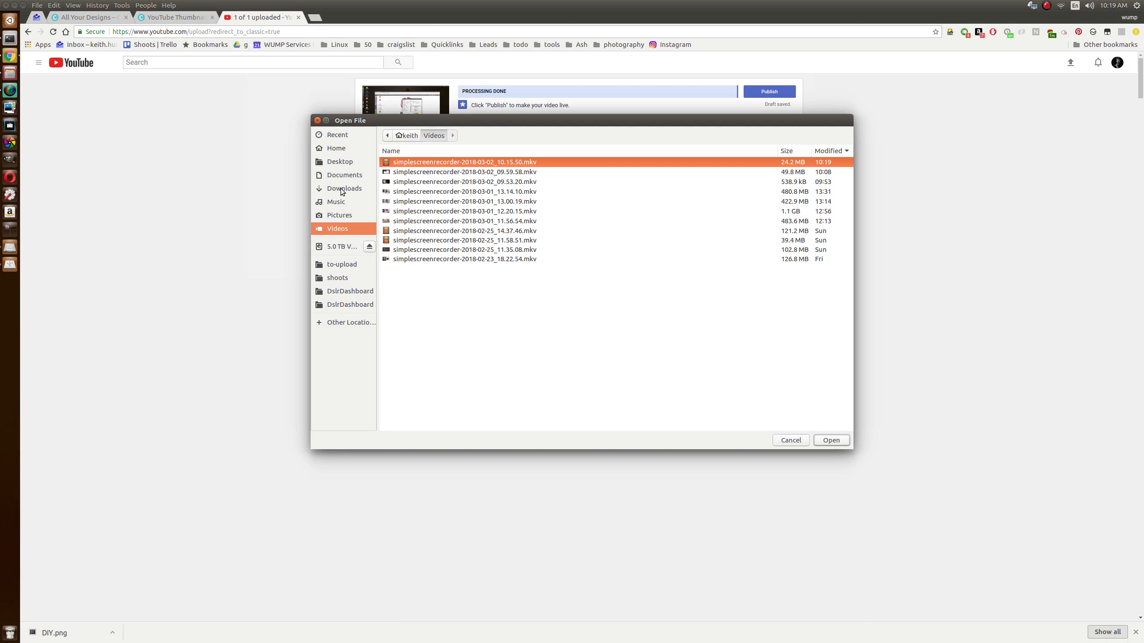
pyautogui.click(345, 188)
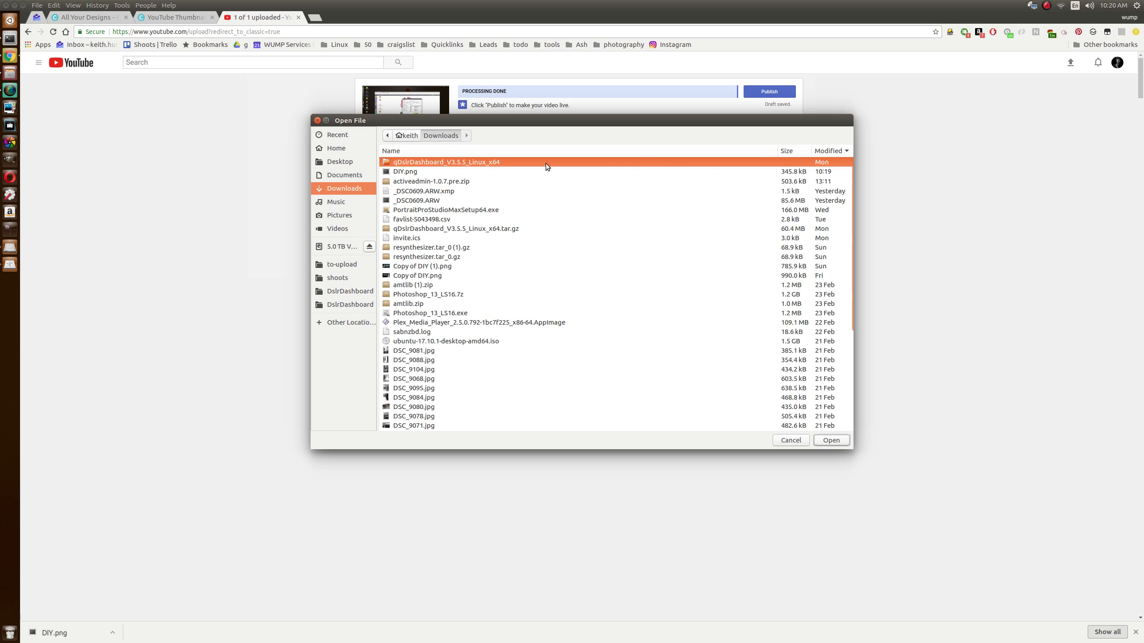
pyautogui.click(829, 439)
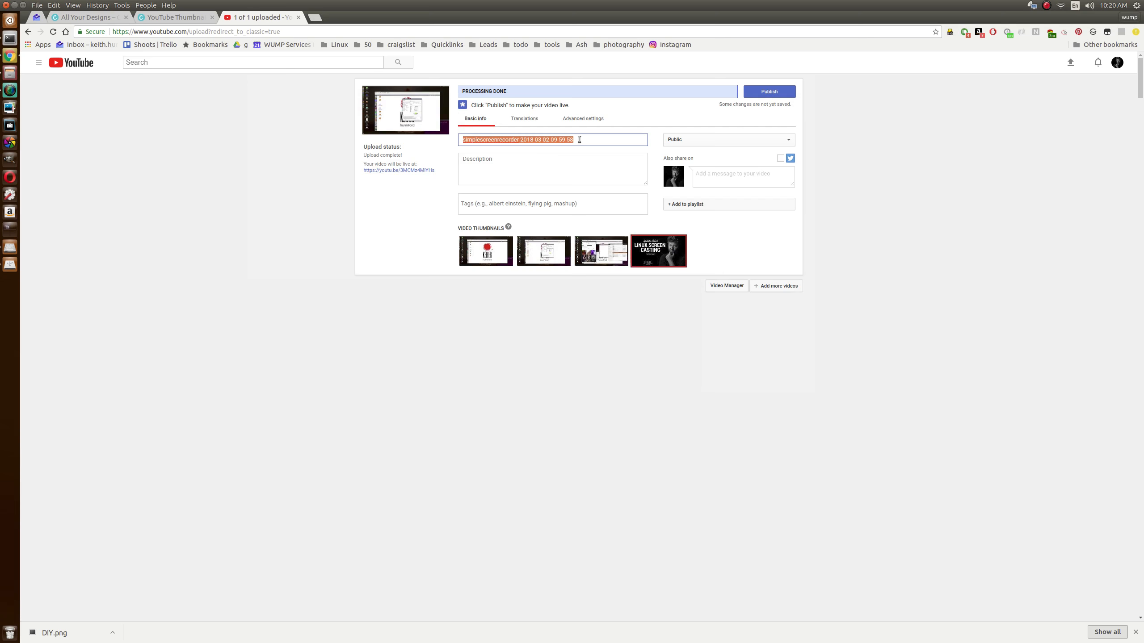
# Type 'hOW TO' into the YouTube title field, then clear the title
pyautogui.write('hOW TO')
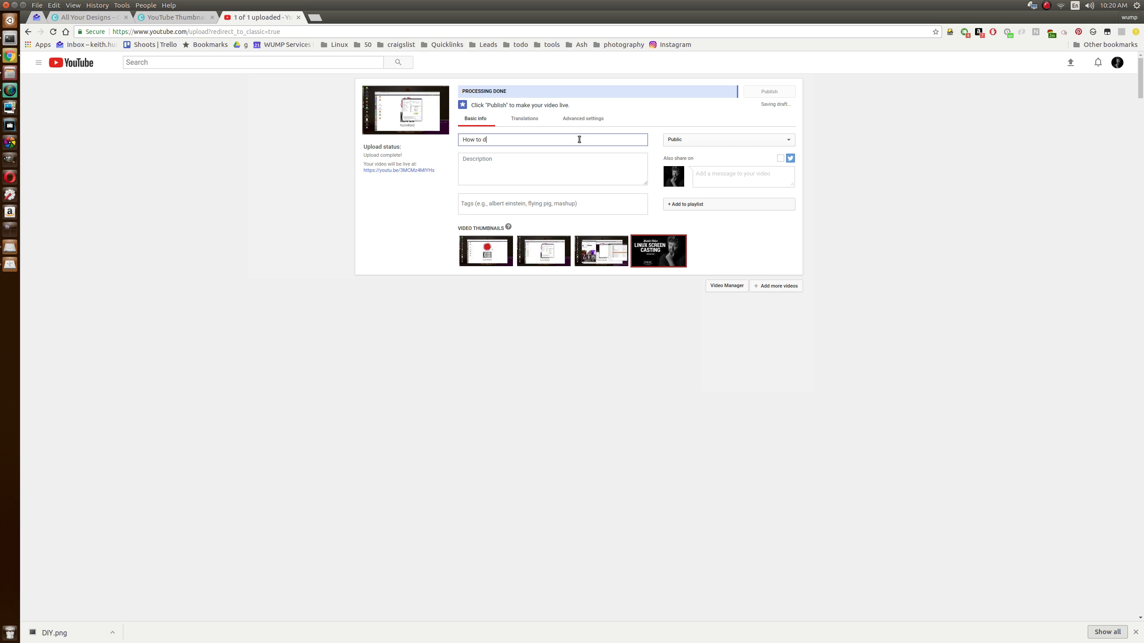
pyautogui.click(768, 91)
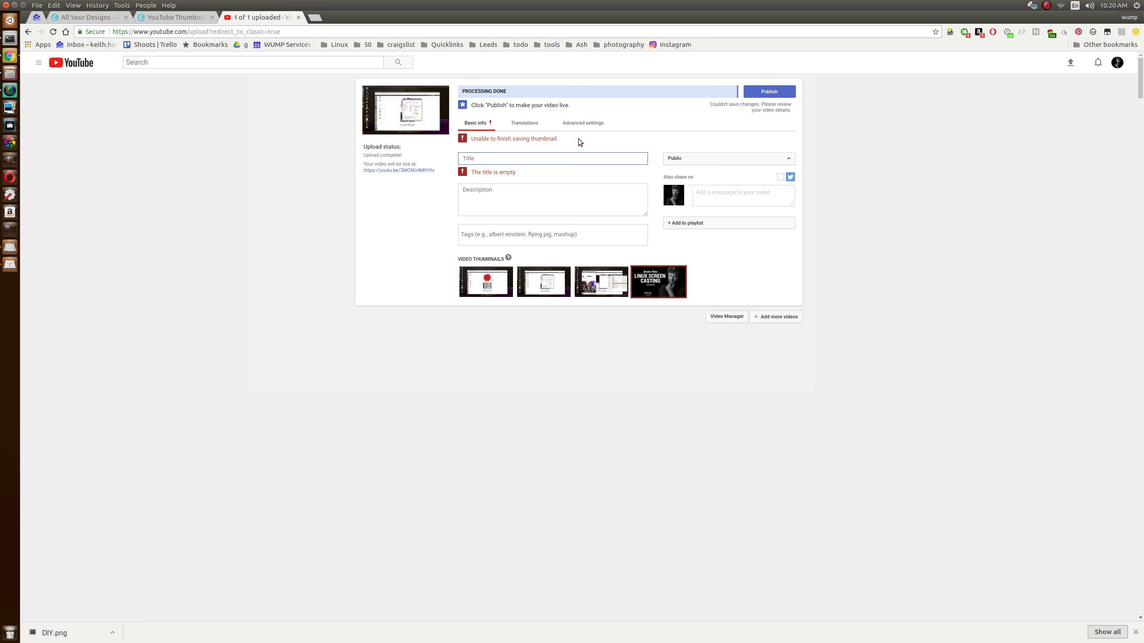
# Expand the Public dropdown to list Public, Unlisted, Private and Scheduled visibility
pyautogui.click(552, 158)
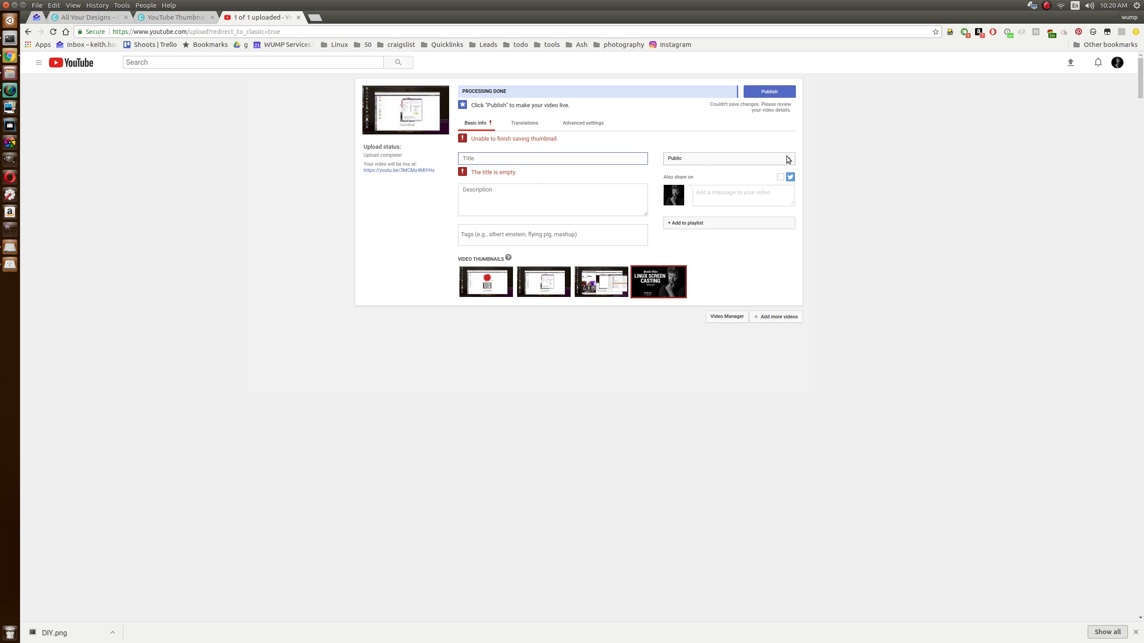
pyautogui.click(727, 158)
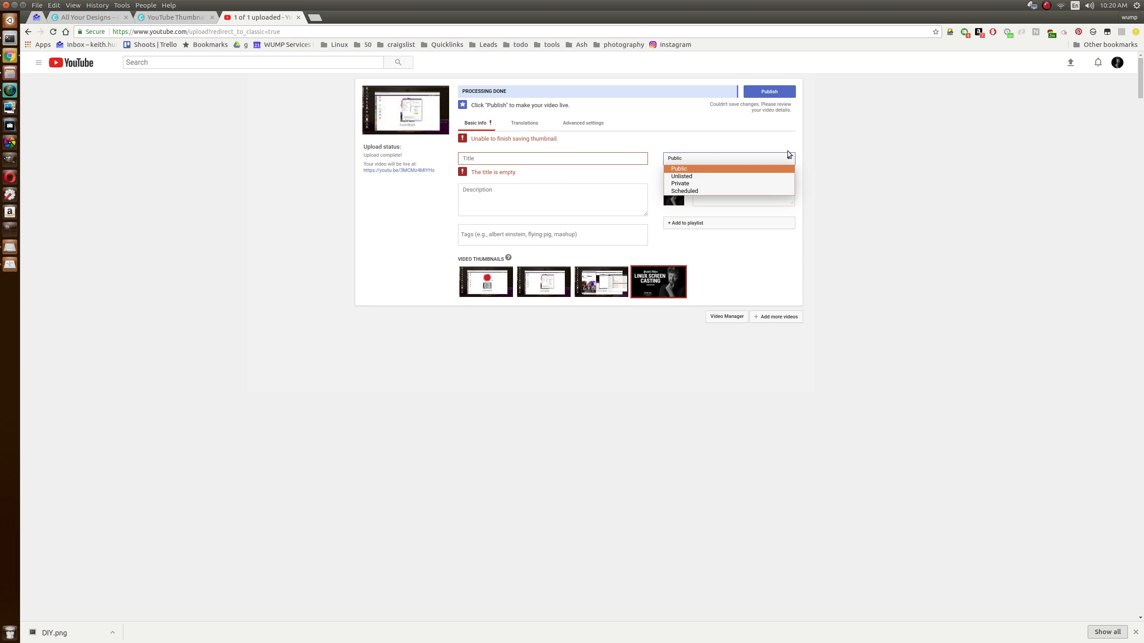
pyautogui.moveTo(783, 158)
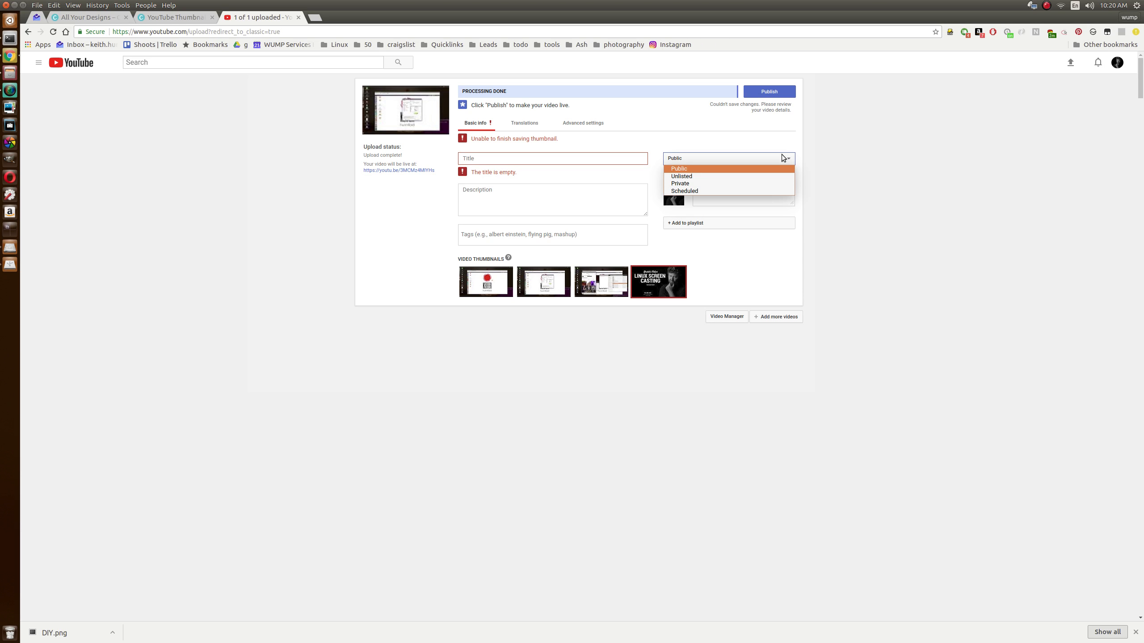
pyautogui.moveTo(783, 147)
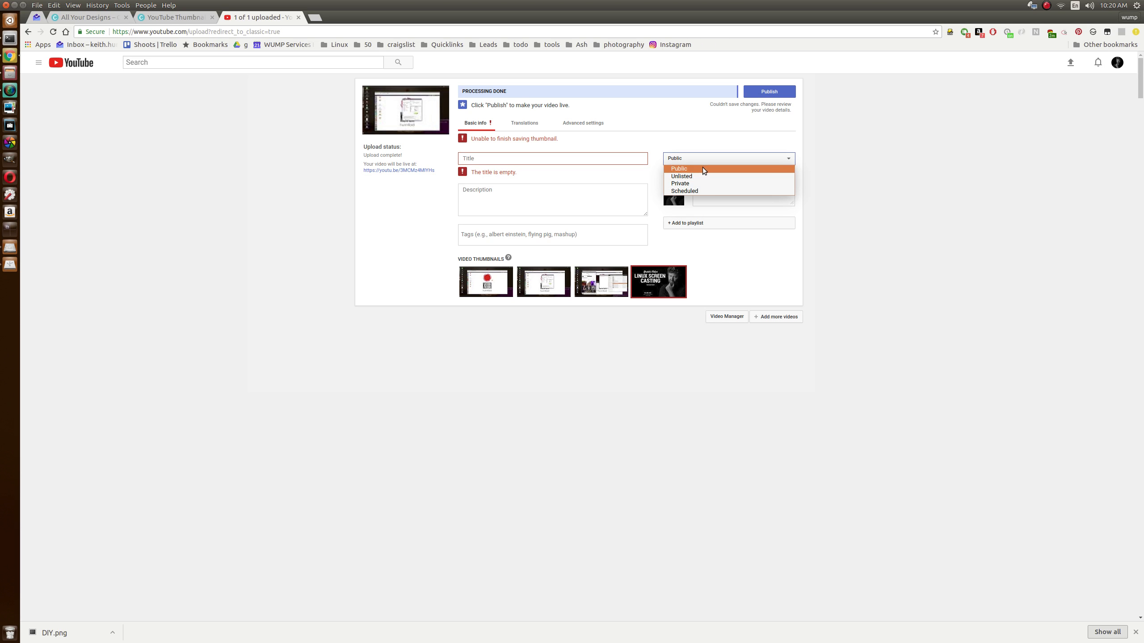
pyautogui.moveTo(706, 174)
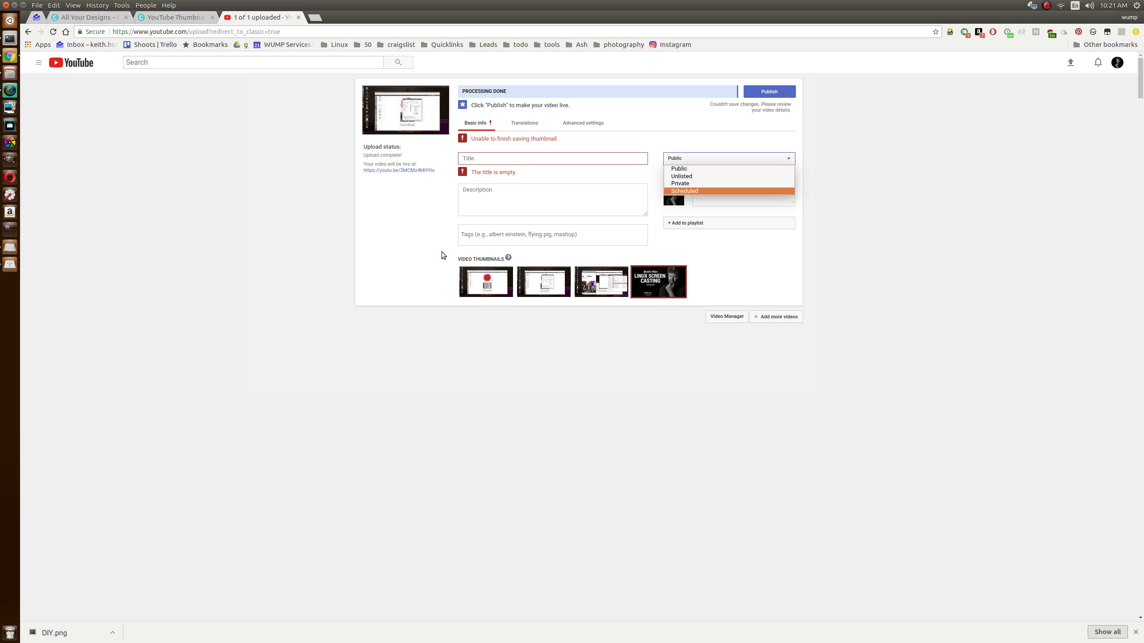
pyautogui.moveTo(299, 323)
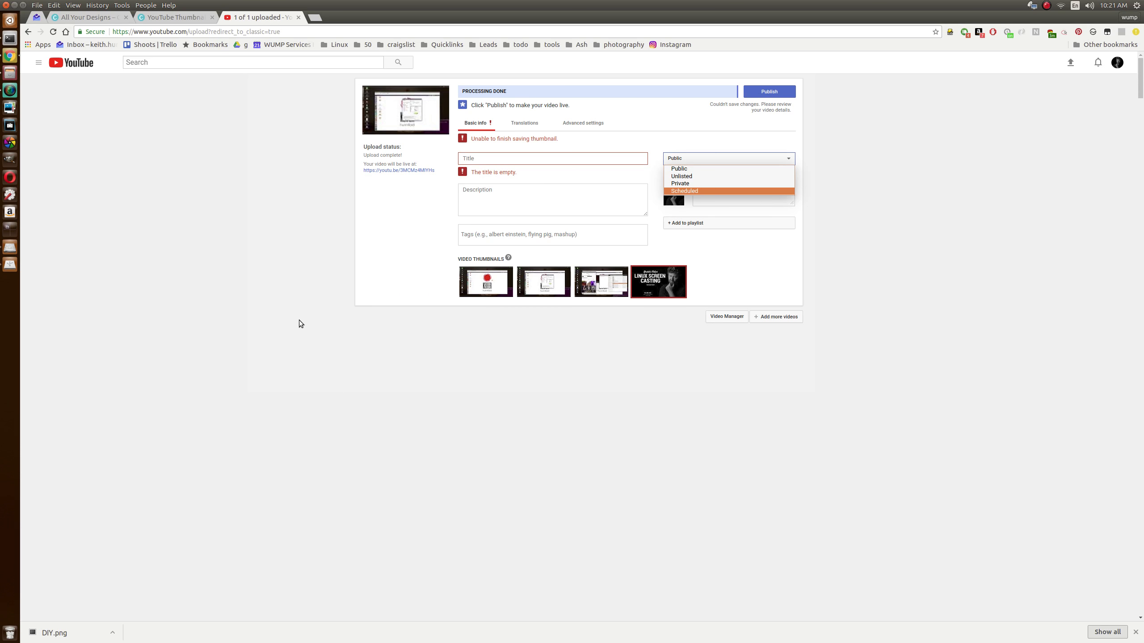